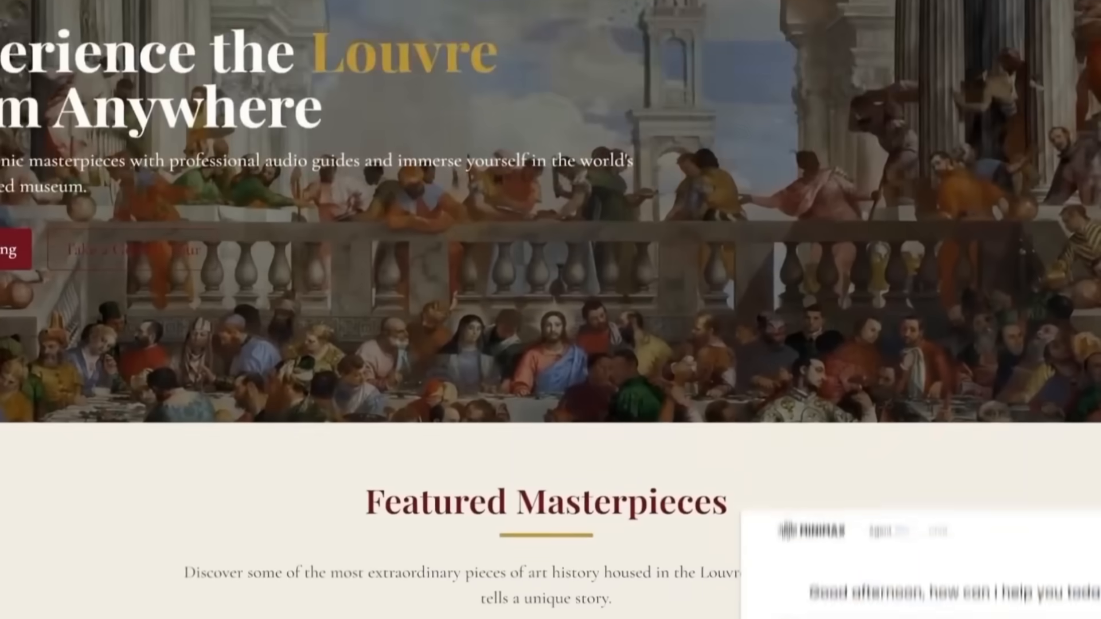
Submit the virtual Louvre tour request and view the Mona Lisa artwork details.
scroll("down", 3)
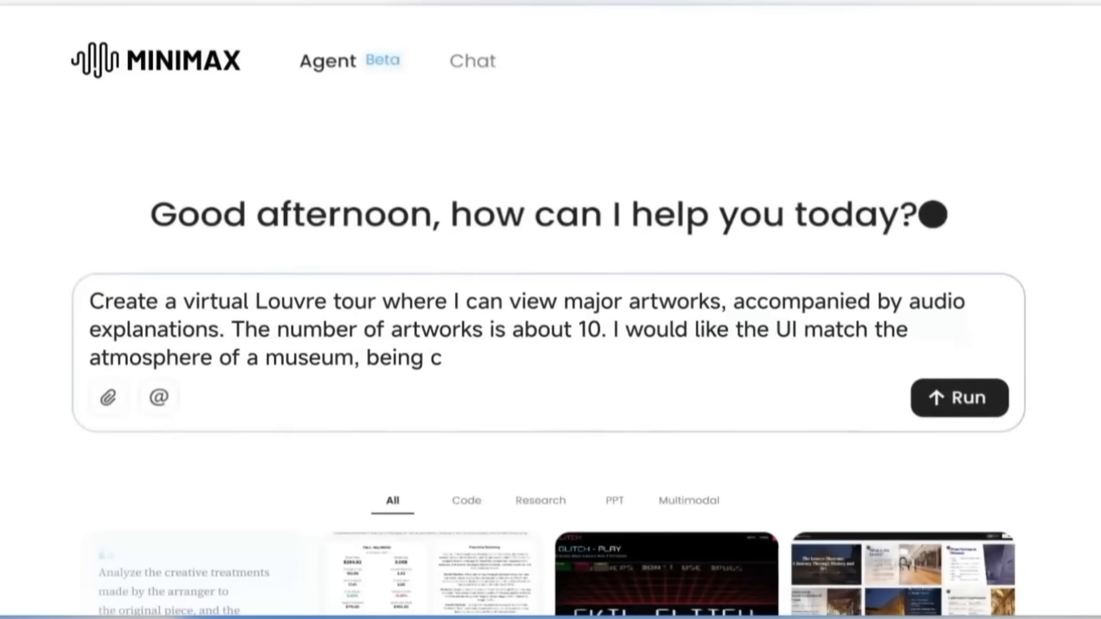
left_click(959, 398)
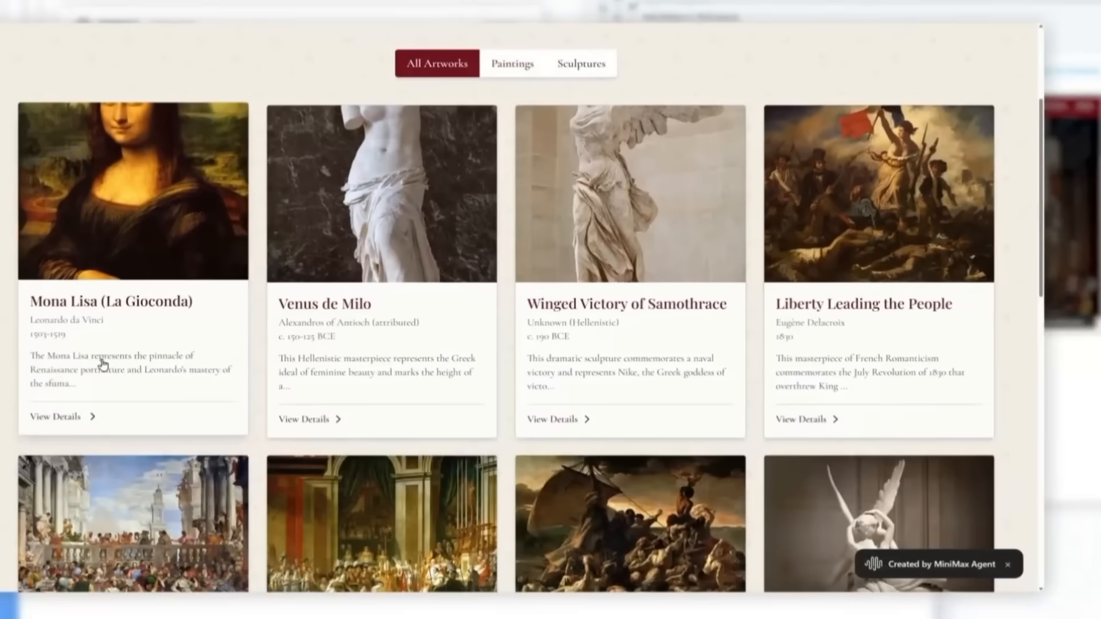
left_click(56, 415)
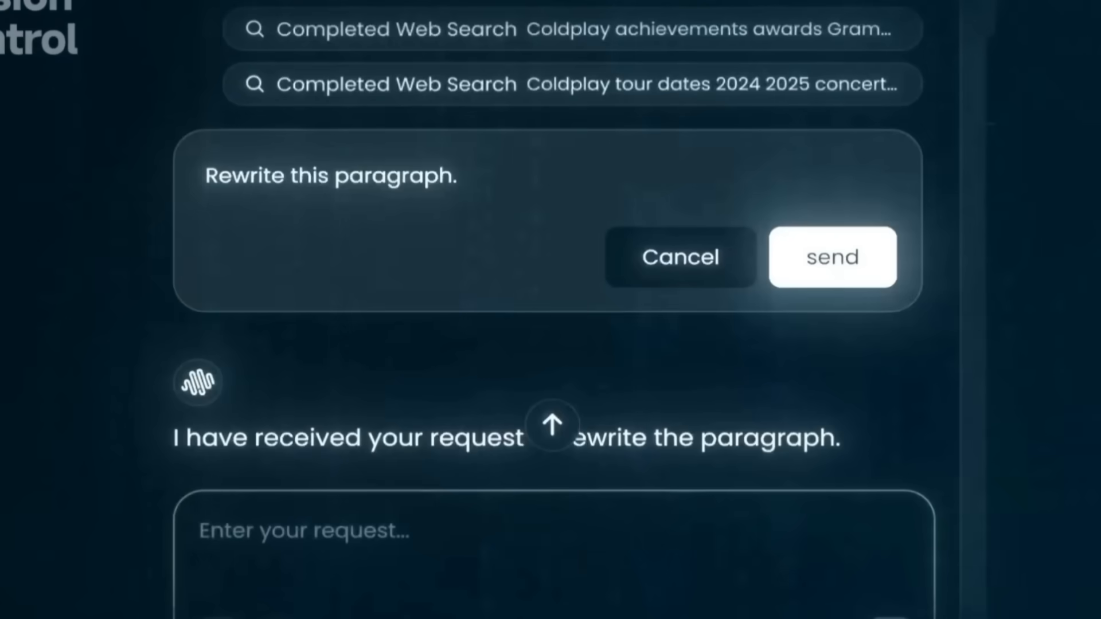
Send the paragraph rewrite, then request a Coldplay fan site with a motion-heavy follow-up.
left_click(831, 256)
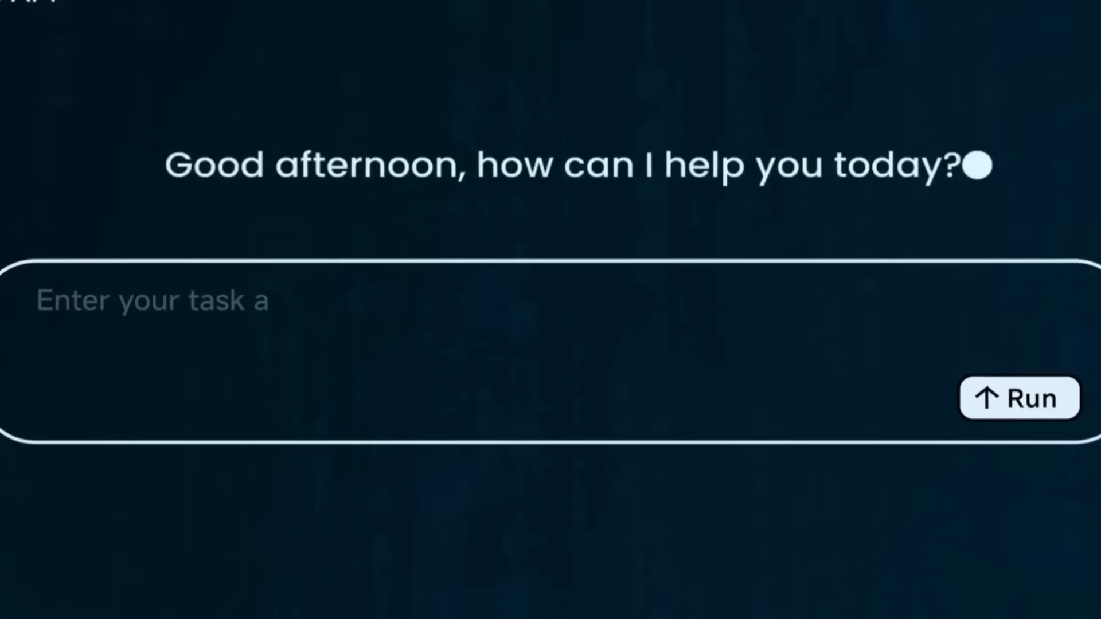
type("A Coldplay fan site... but no couple canoodling. 😒")
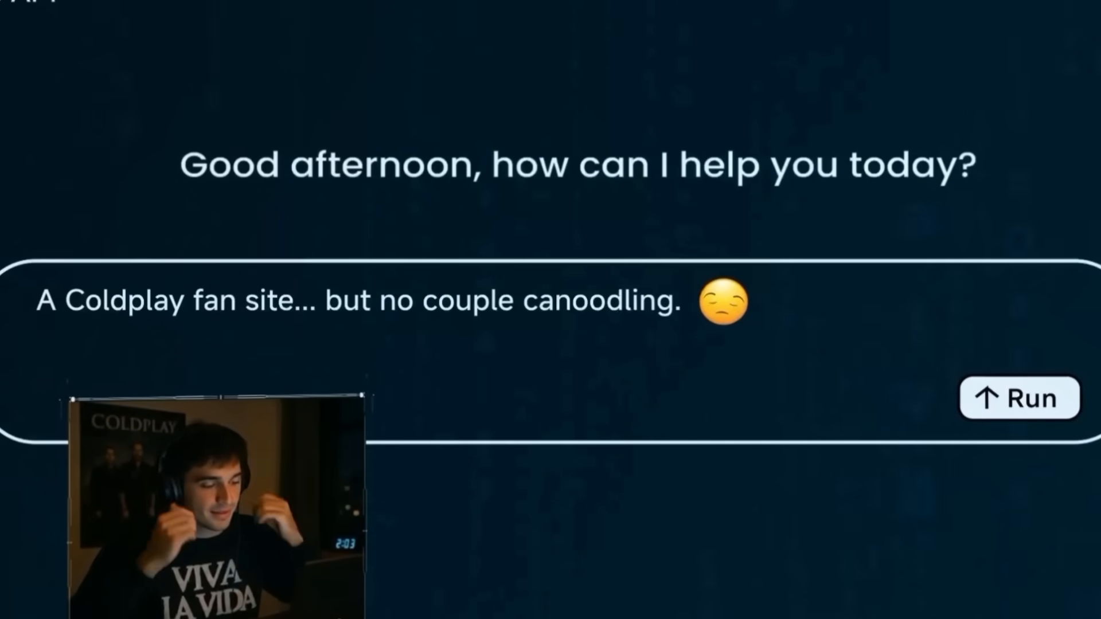
left_click(1018, 398)
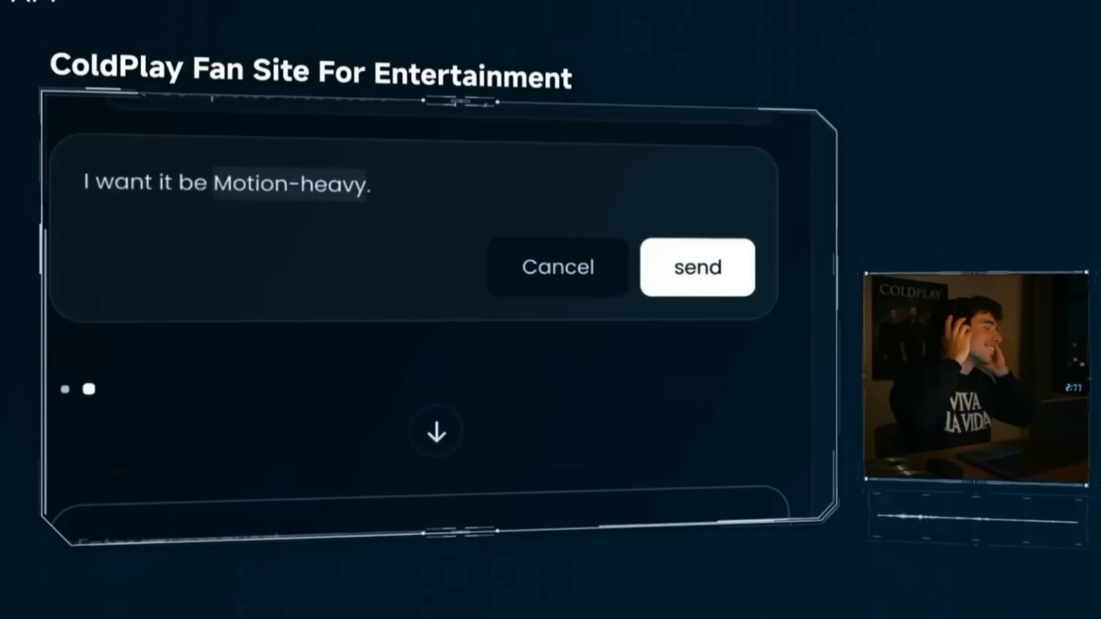
left_click(696, 267)
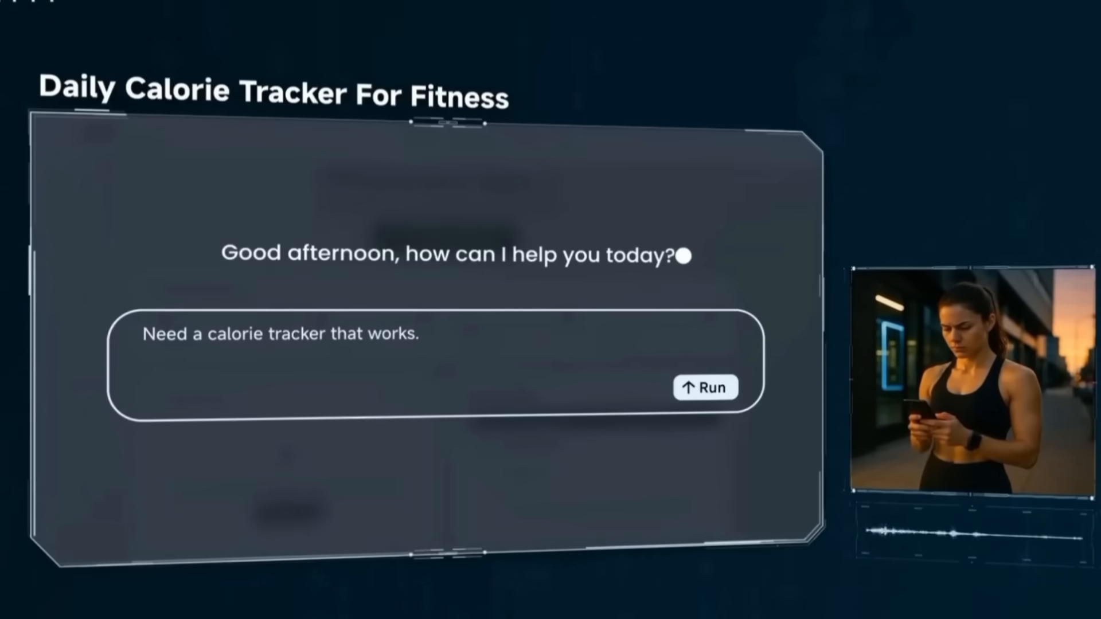
Request a working calorie tracker and analyze a food photo in it.
left_click(706, 387)
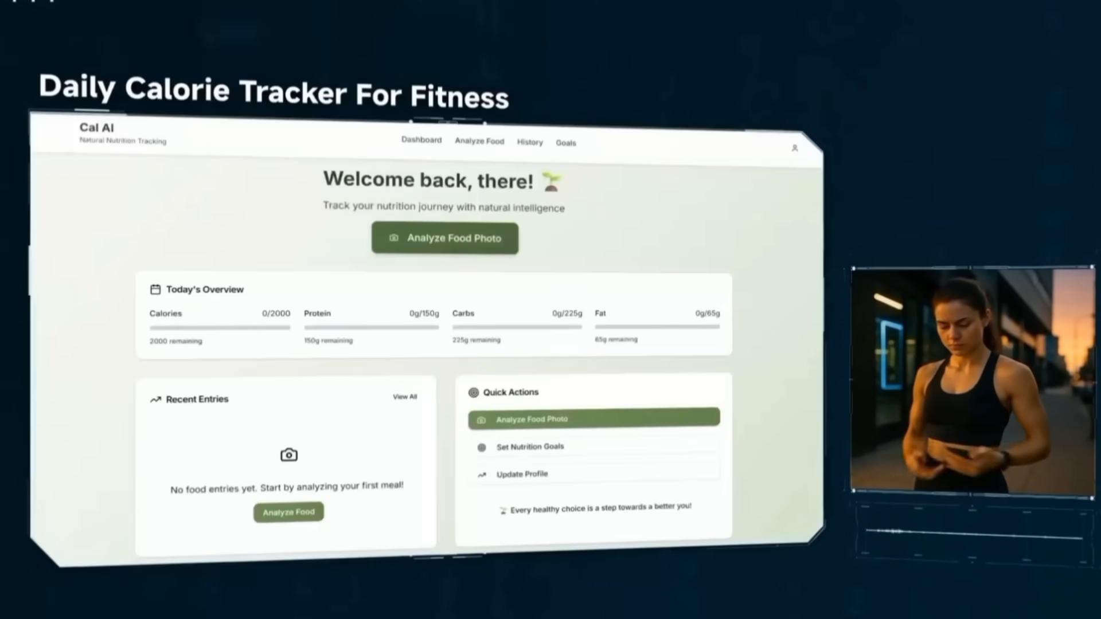
left_click(444, 239)
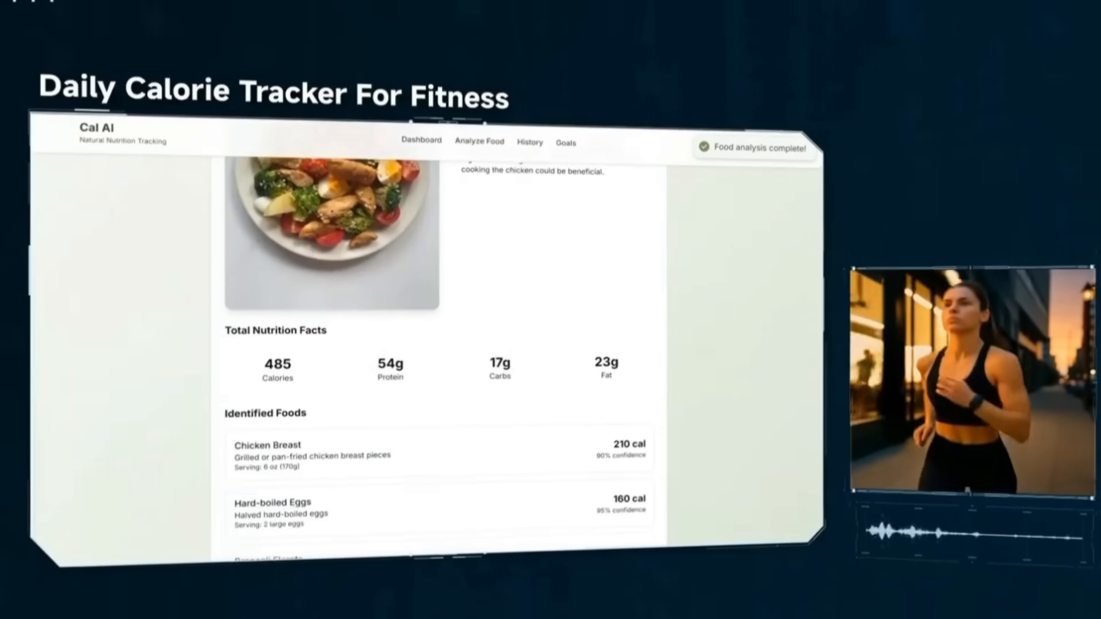
scroll("down", 3)
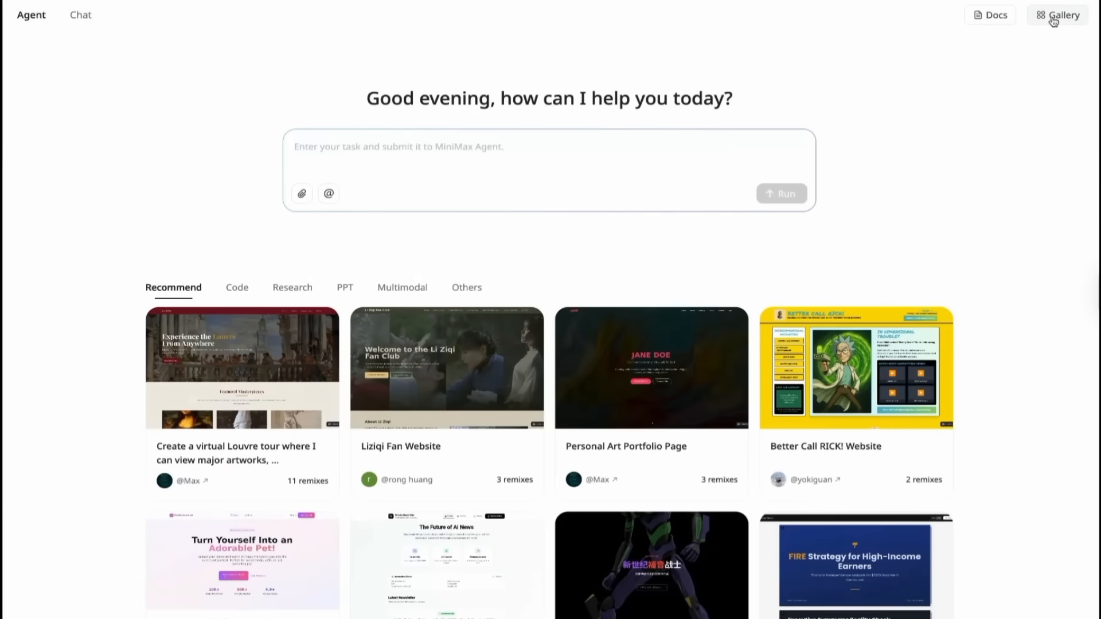
left_click(1062, 15)
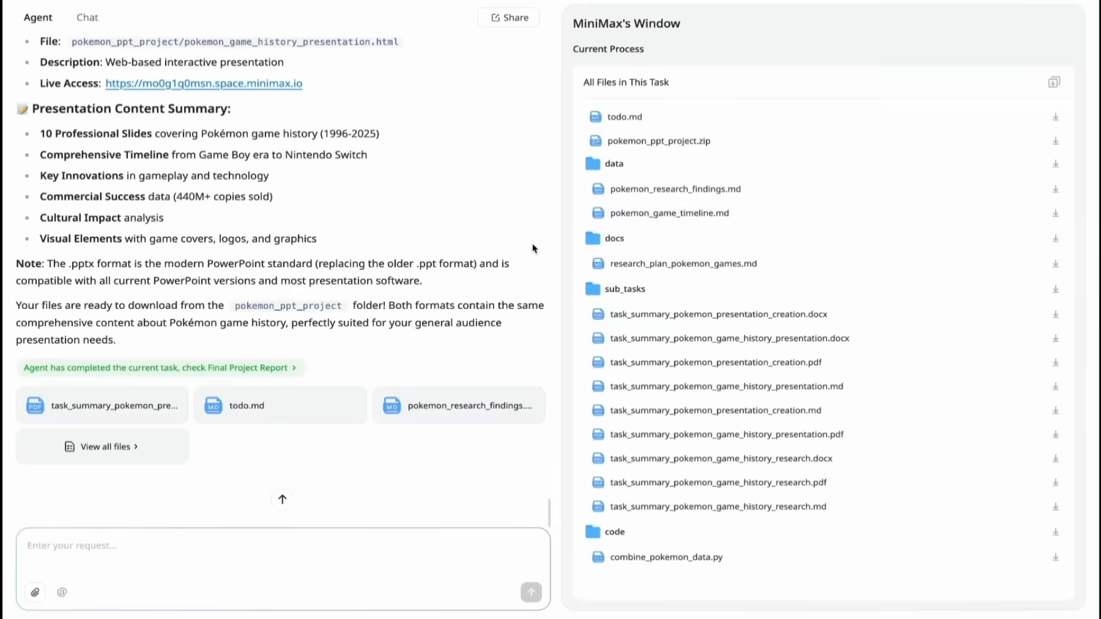
left_click(508, 17)
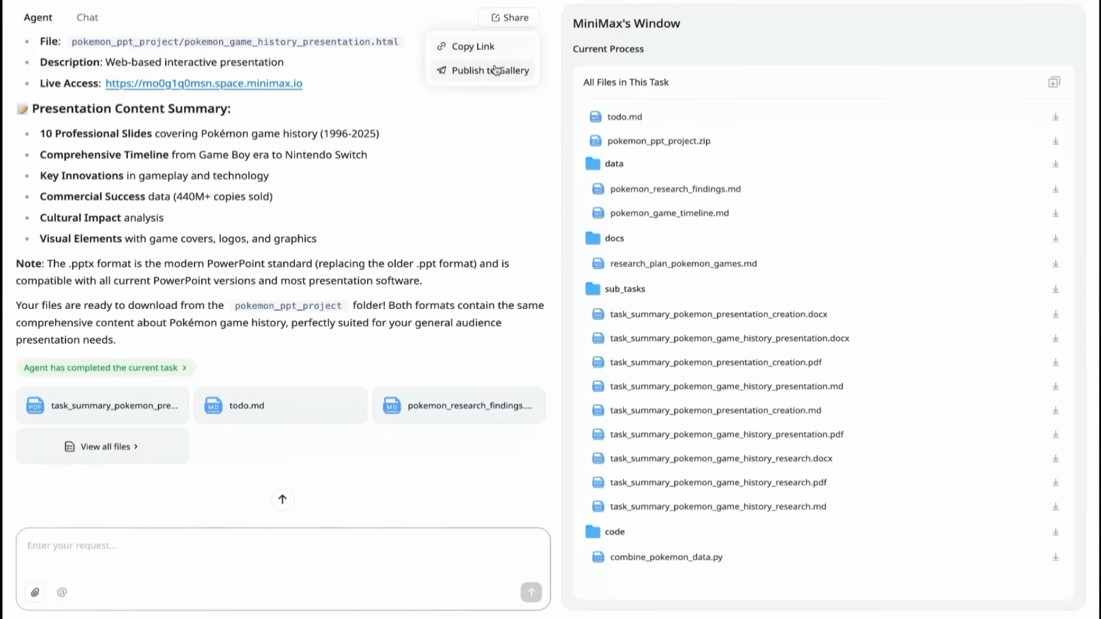
left_click(482, 70)
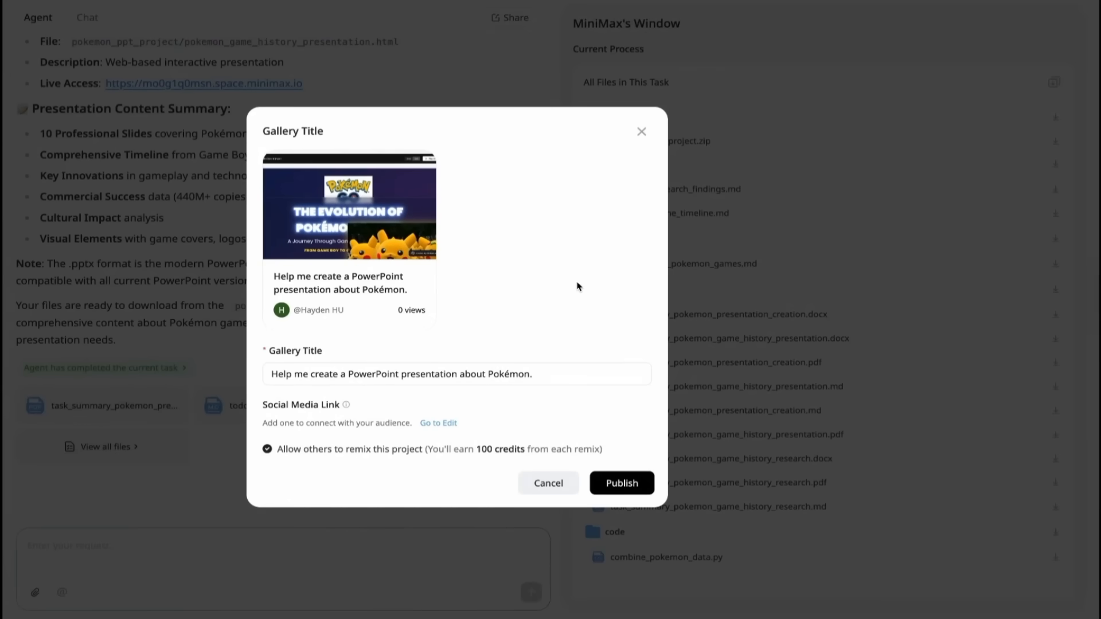
left_click(620, 483)
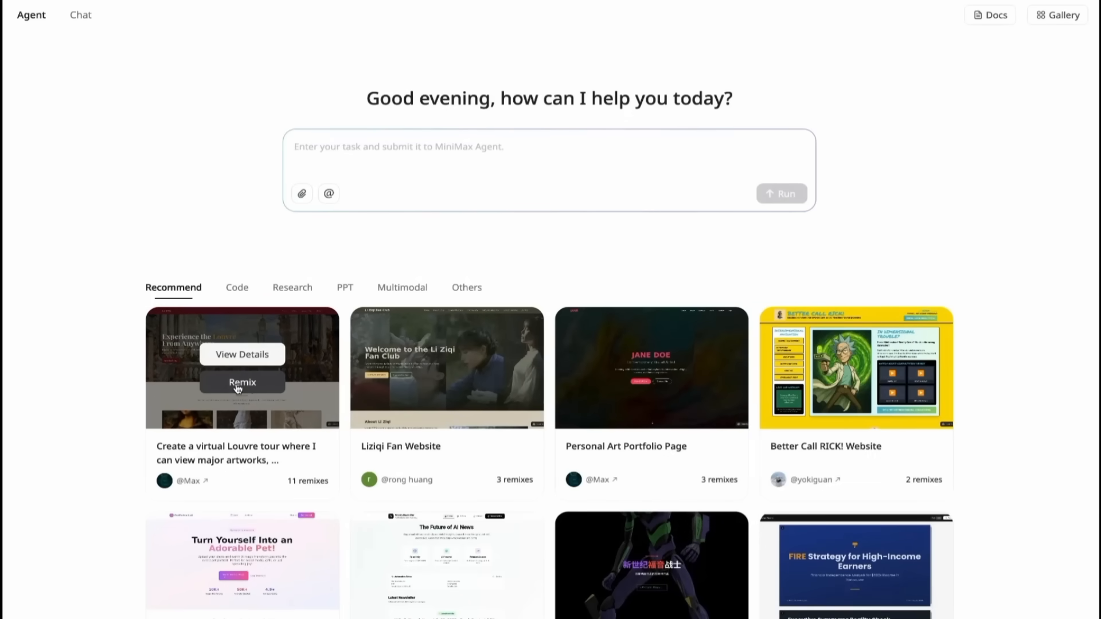
Remix the Louvre tour project and head to the gallery, triggering the Welcome to MiniMax login dialog.
left_click(242, 382)
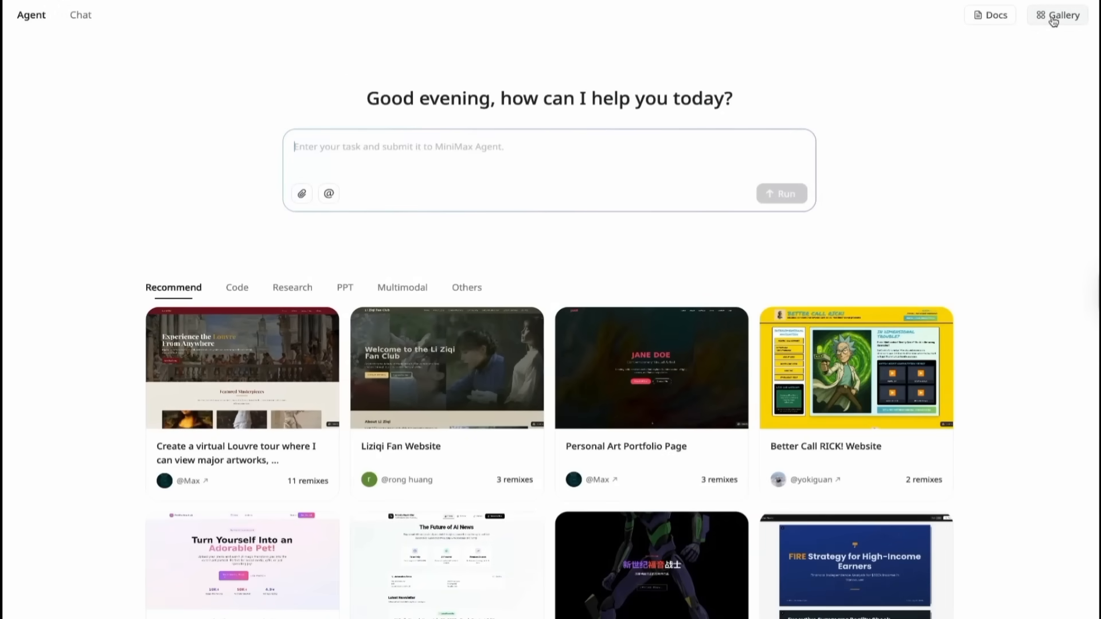
left_click(1062, 15)
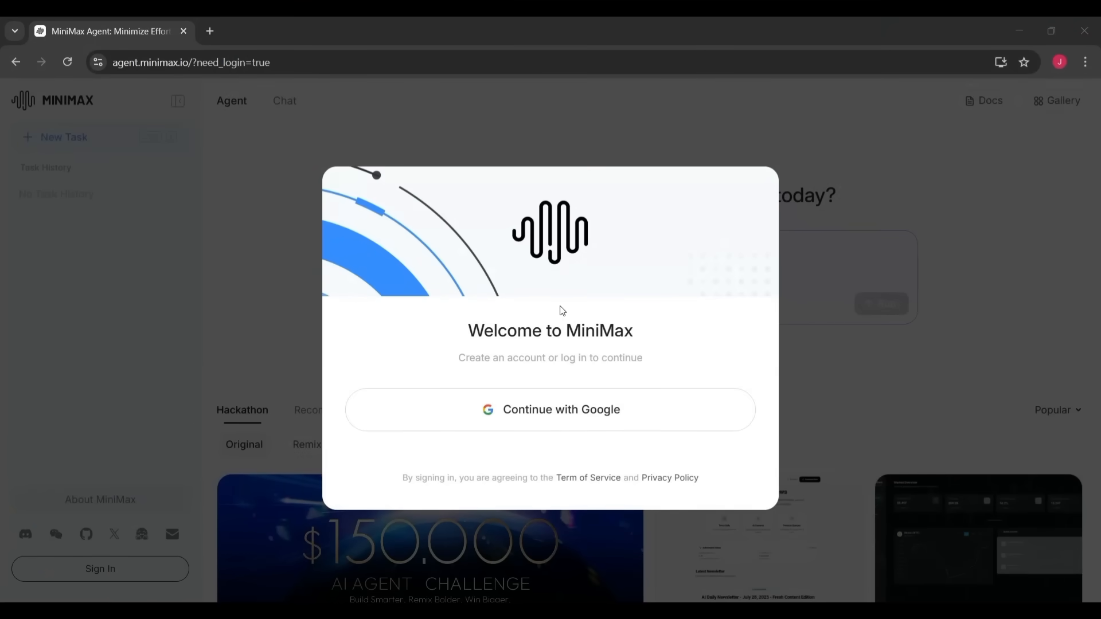
Log in with Google and keep the Hackathon gallery sorted by Popular.
left_click(549, 409)
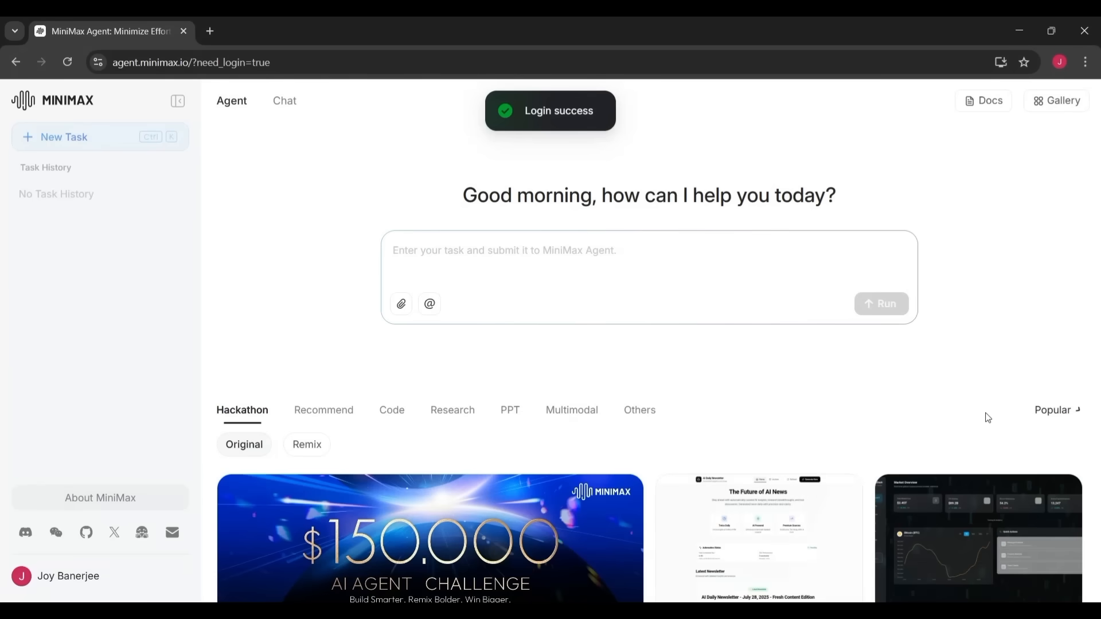
left_click(1053, 411)
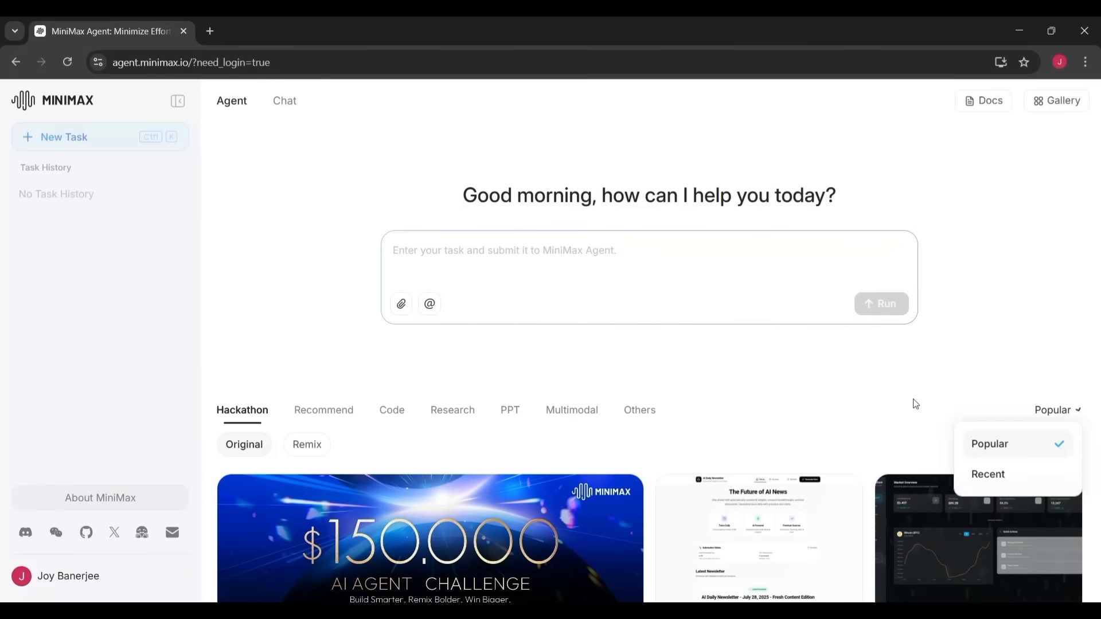
left_click(1053, 411)
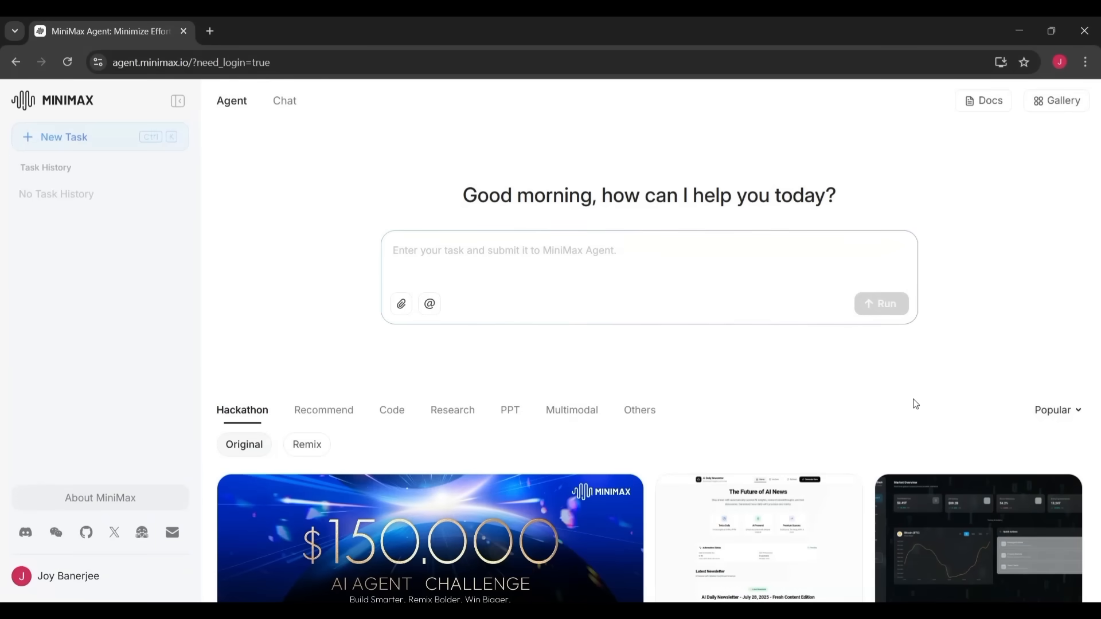
mouse_move(901, 406)
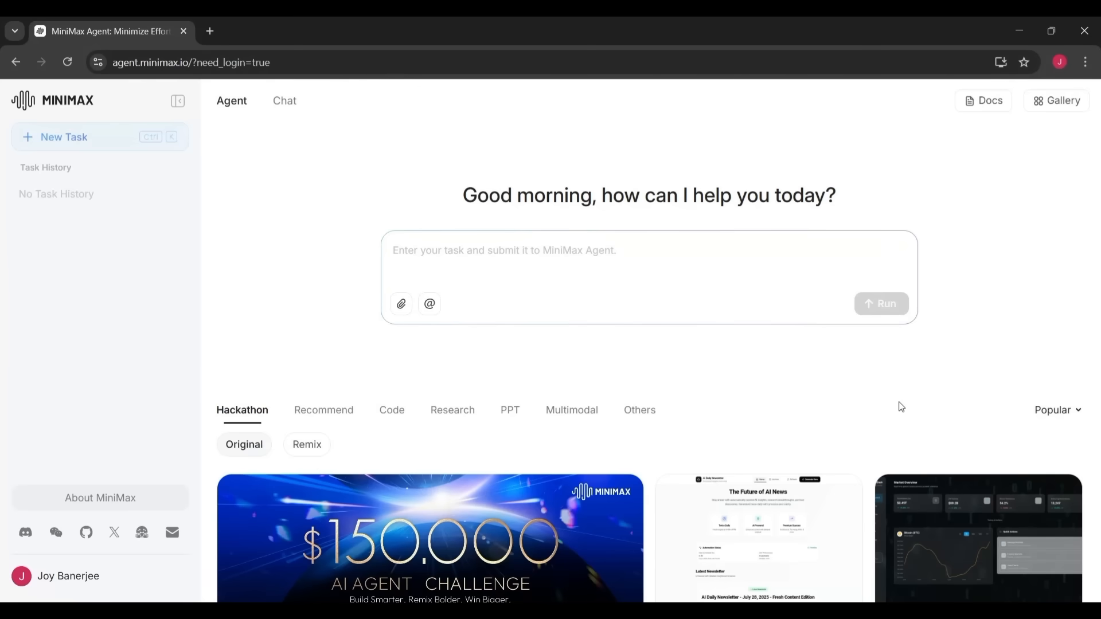
Browse the Hackathon project cards back to the top and view the AI Agent Challenge details.
scroll("down", 3)
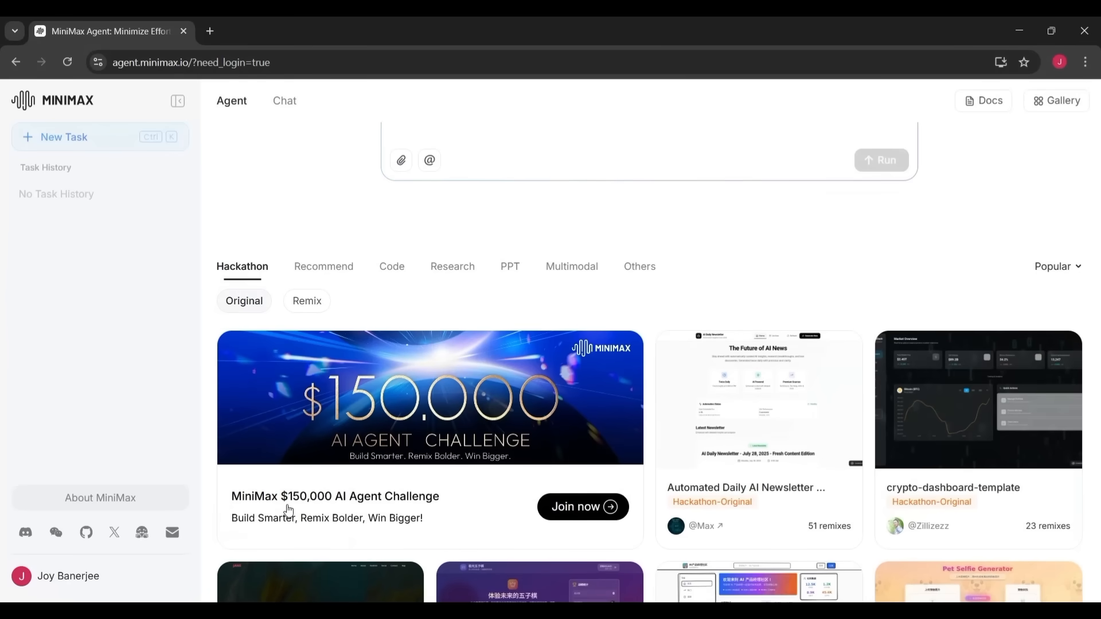
mouse_move(759, 400)
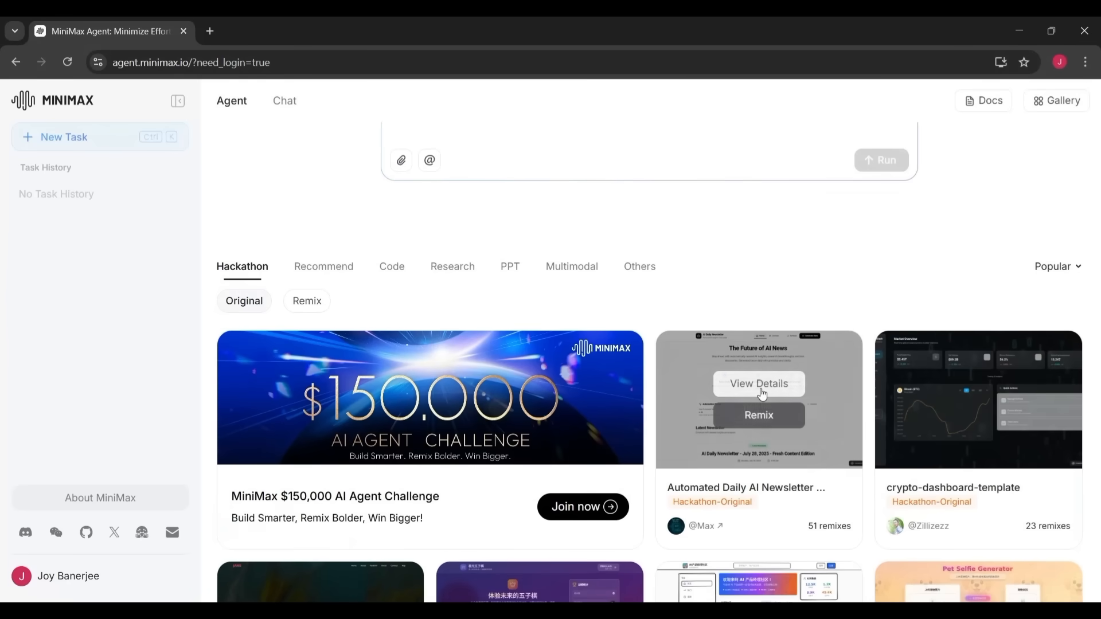
mouse_move(923, 381)
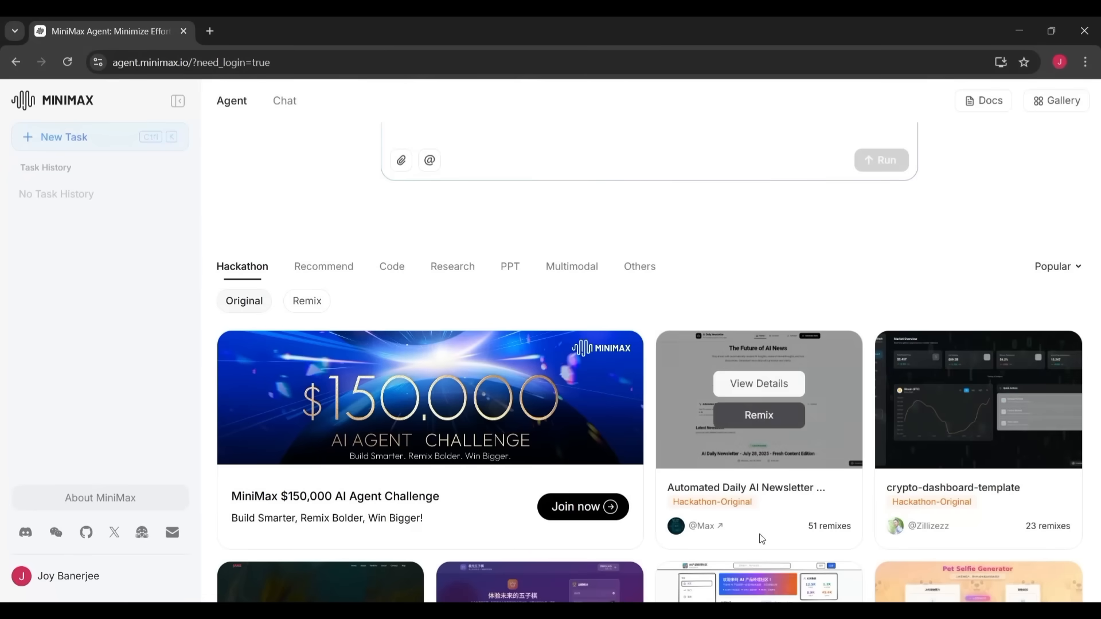
mouse_move(501, 540)
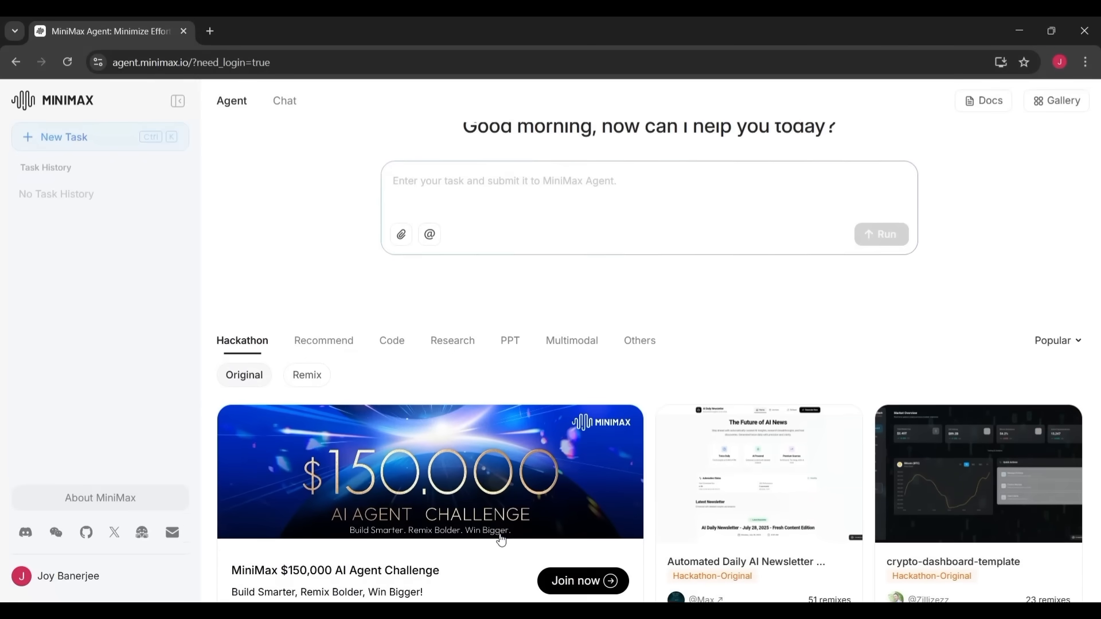
scroll("down", 3)
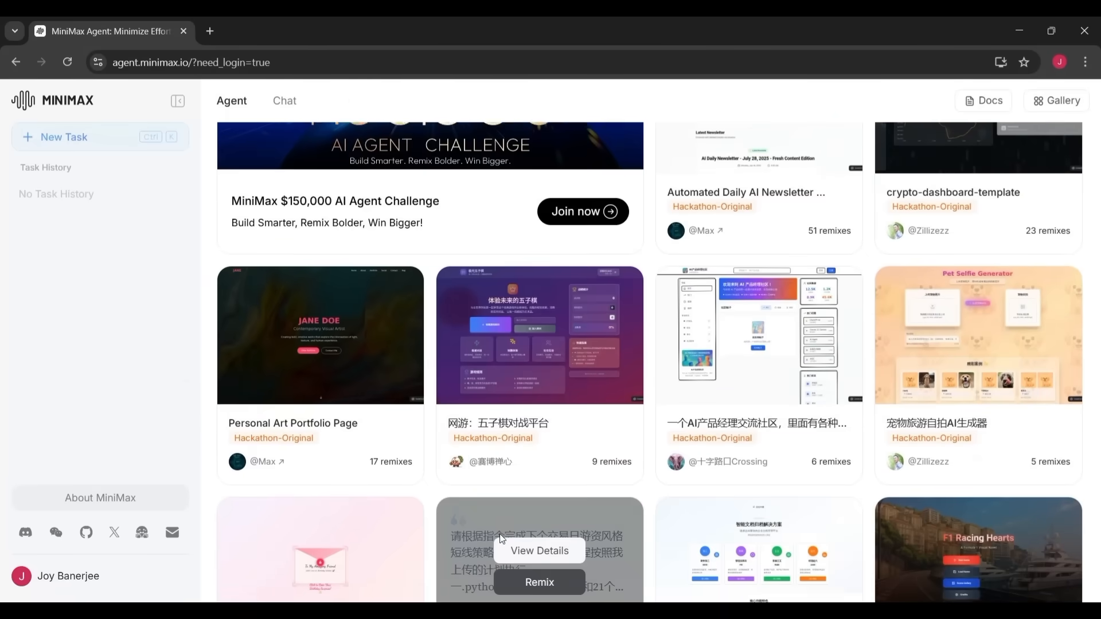
scroll("down", 3)
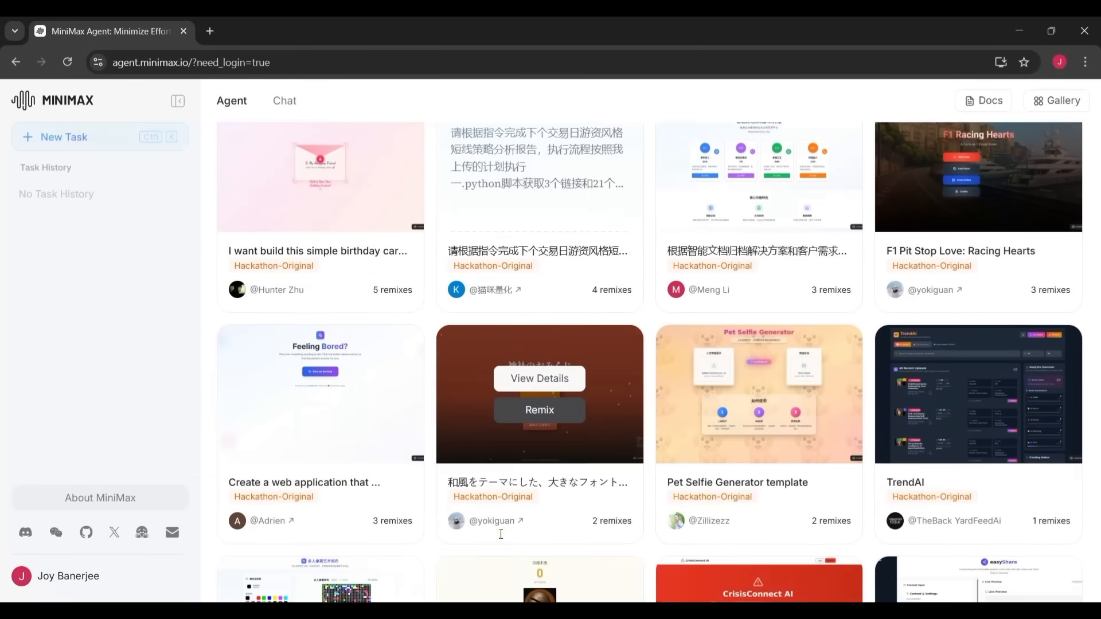
scroll("down", 3)
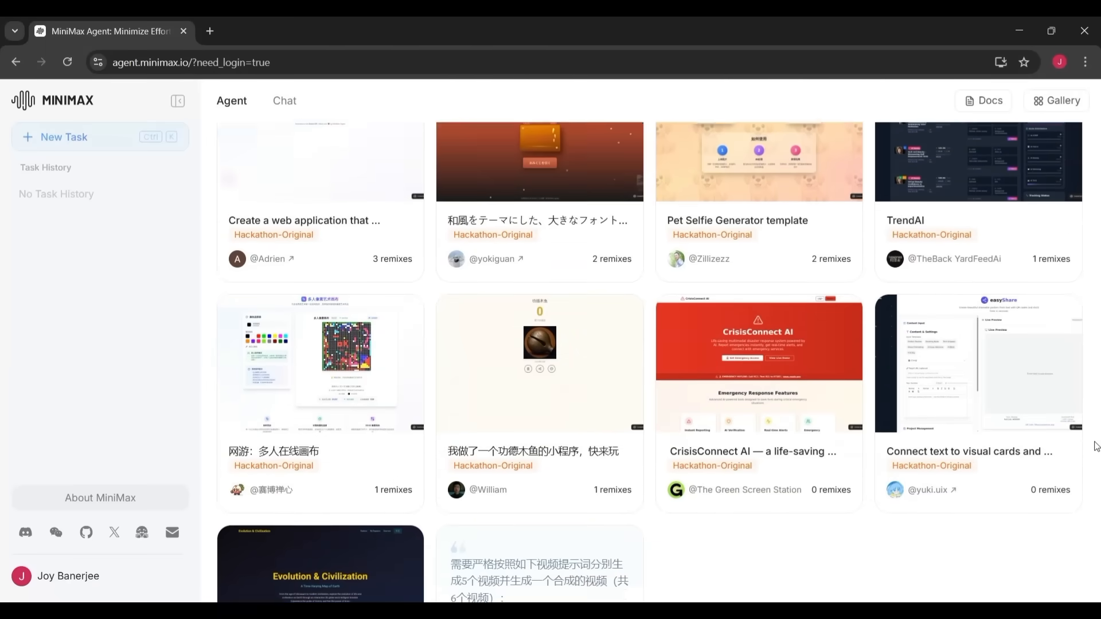
left_click(63, 137)
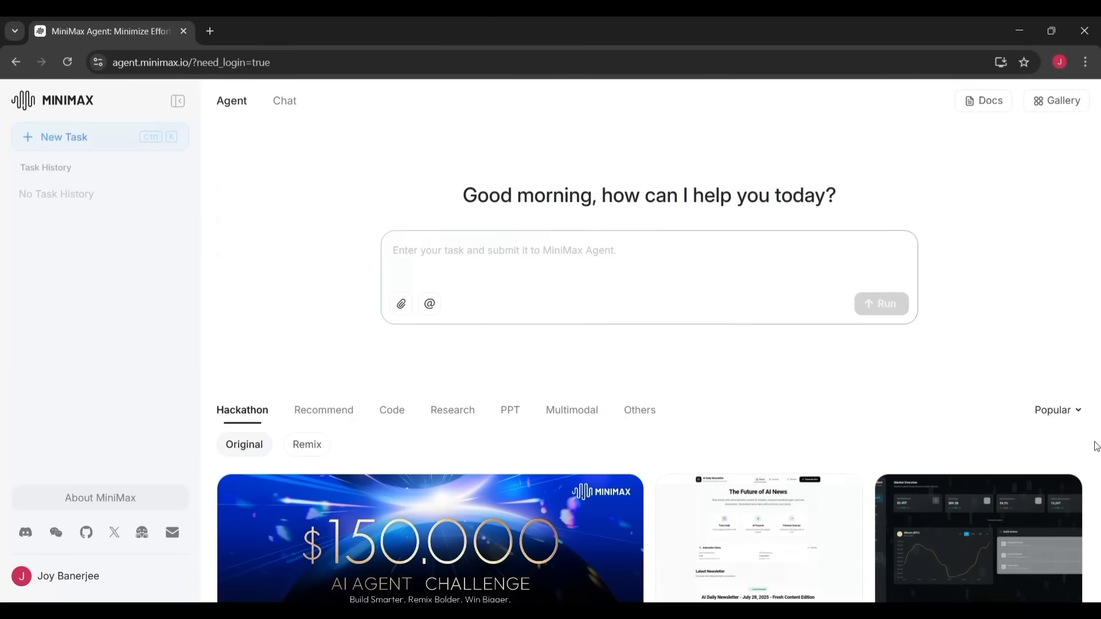
mouse_move(467, 526)
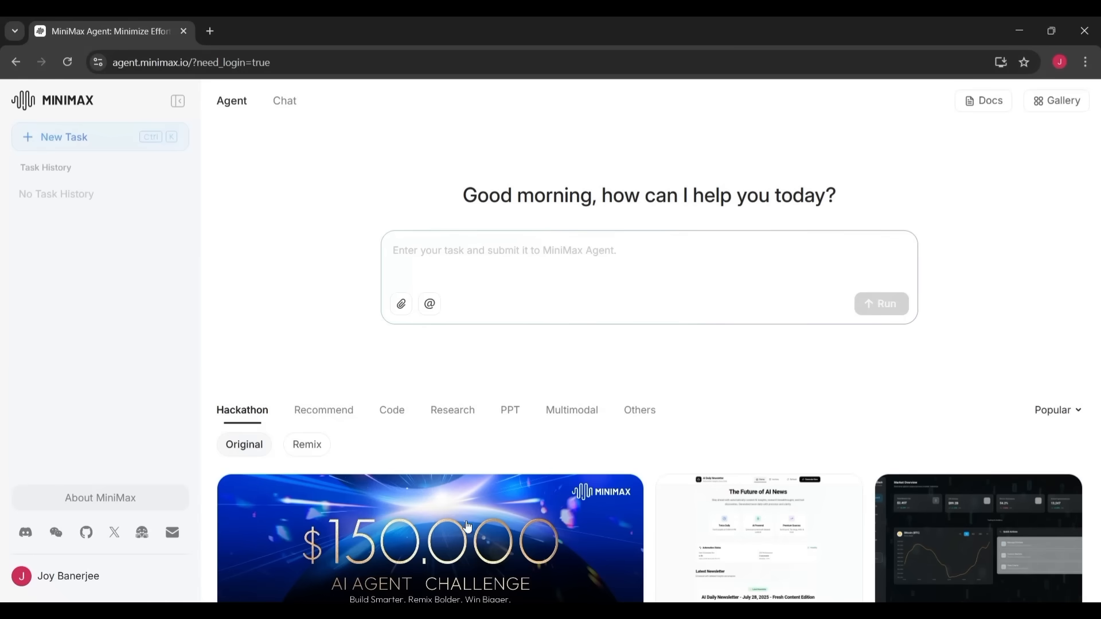
left_click(324, 410)
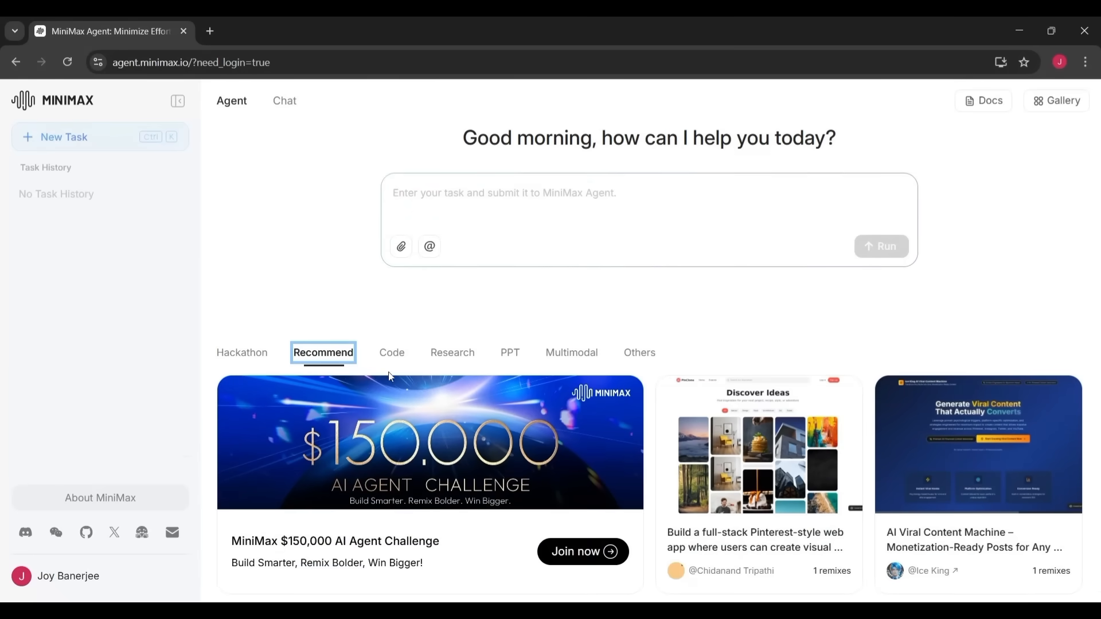
Look through the Code, Research and Multimodal galleries, returning to the Hackathon showcases.
left_click(391, 352)
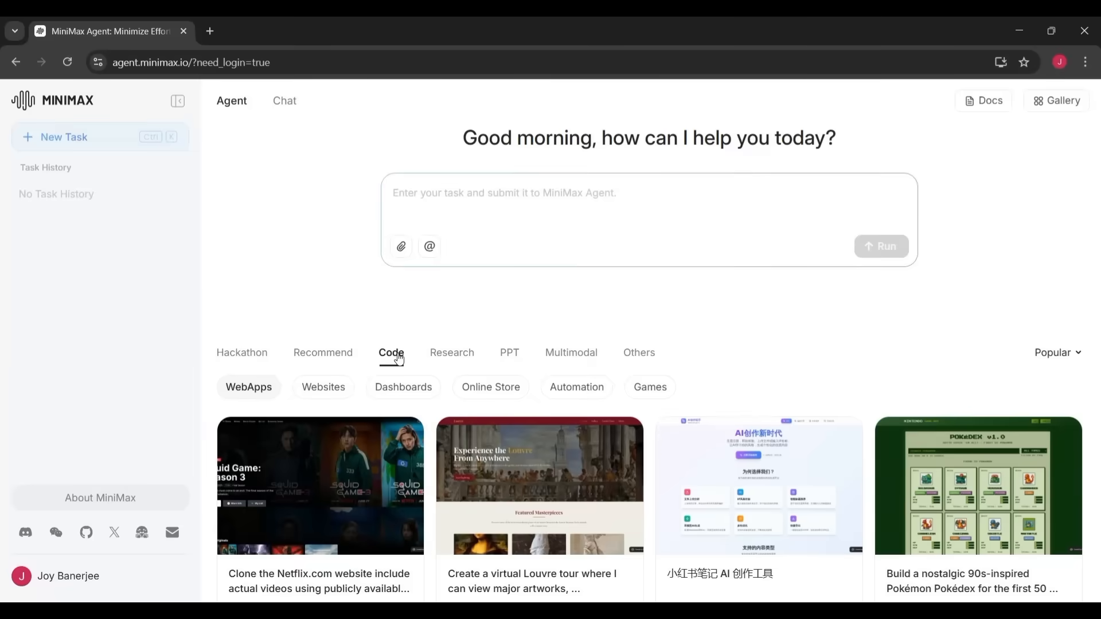
left_click(452, 352)
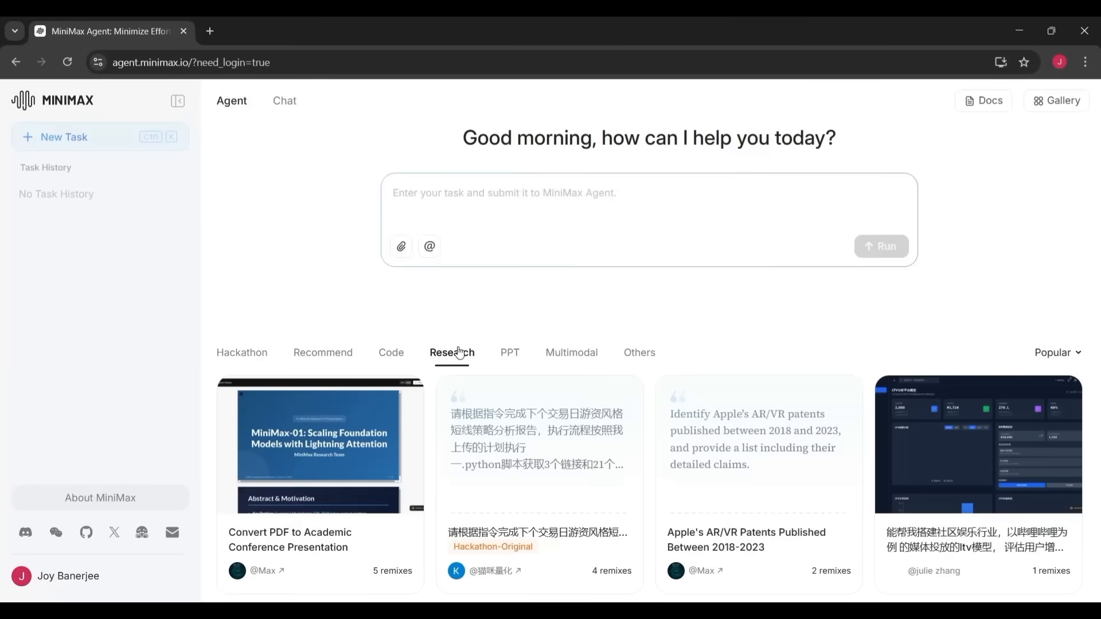
left_click(571, 352)
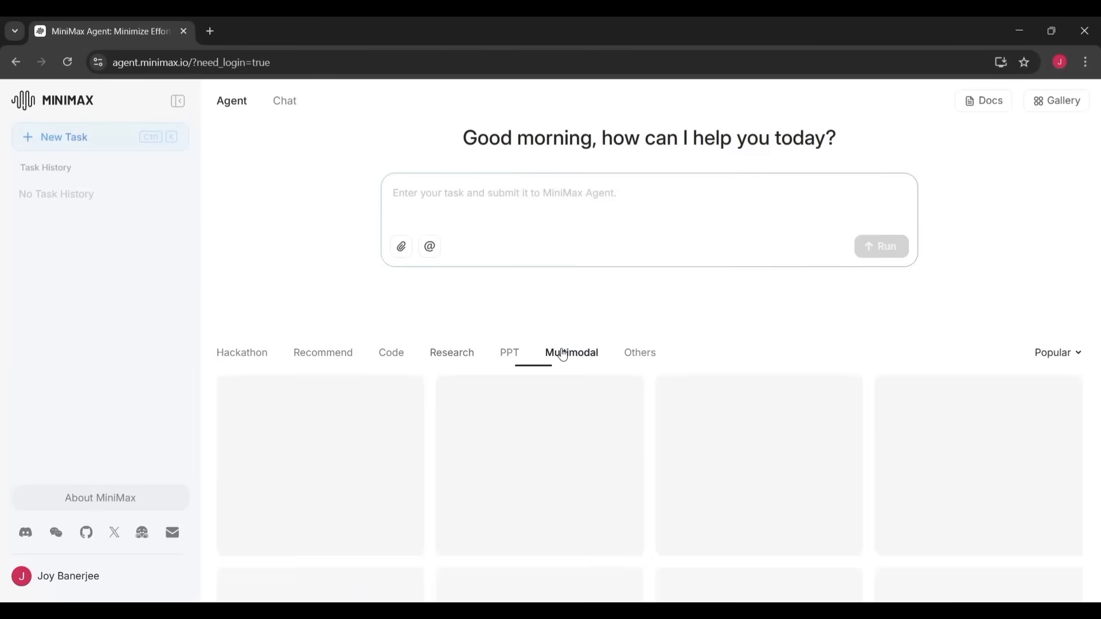
left_click(242, 352)
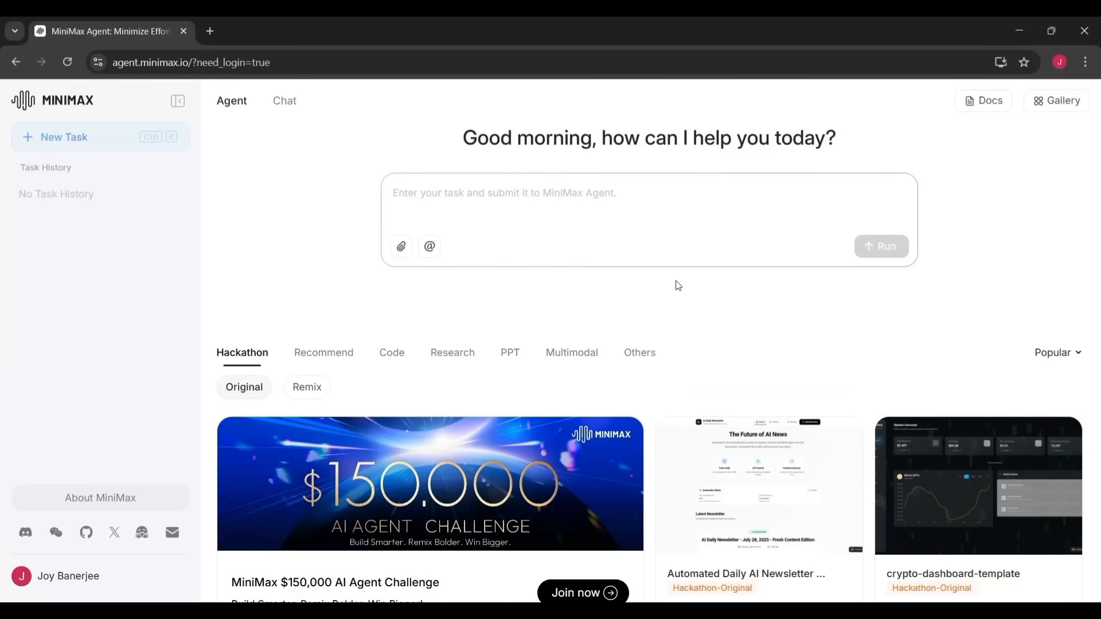
scroll("down", 3)
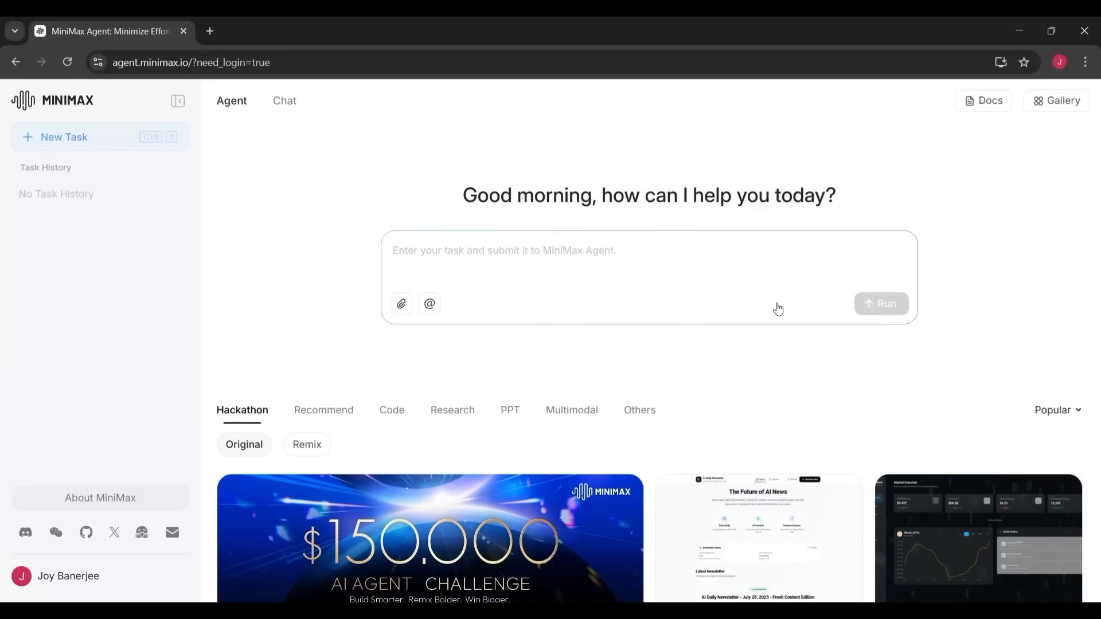
mouse_move(401, 303)
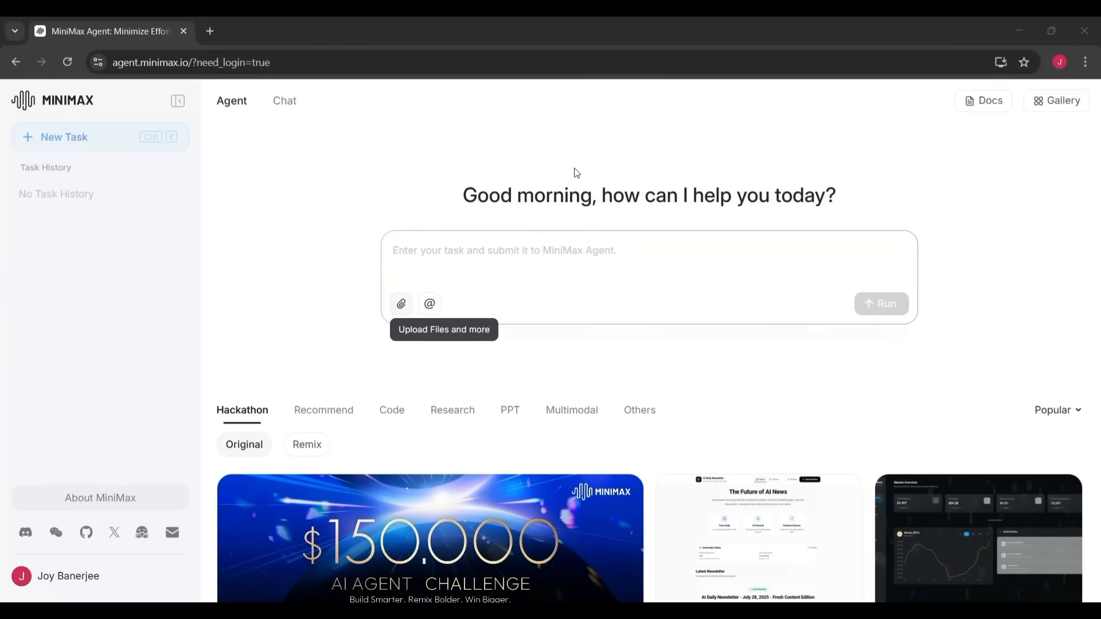
left_click(429, 302)
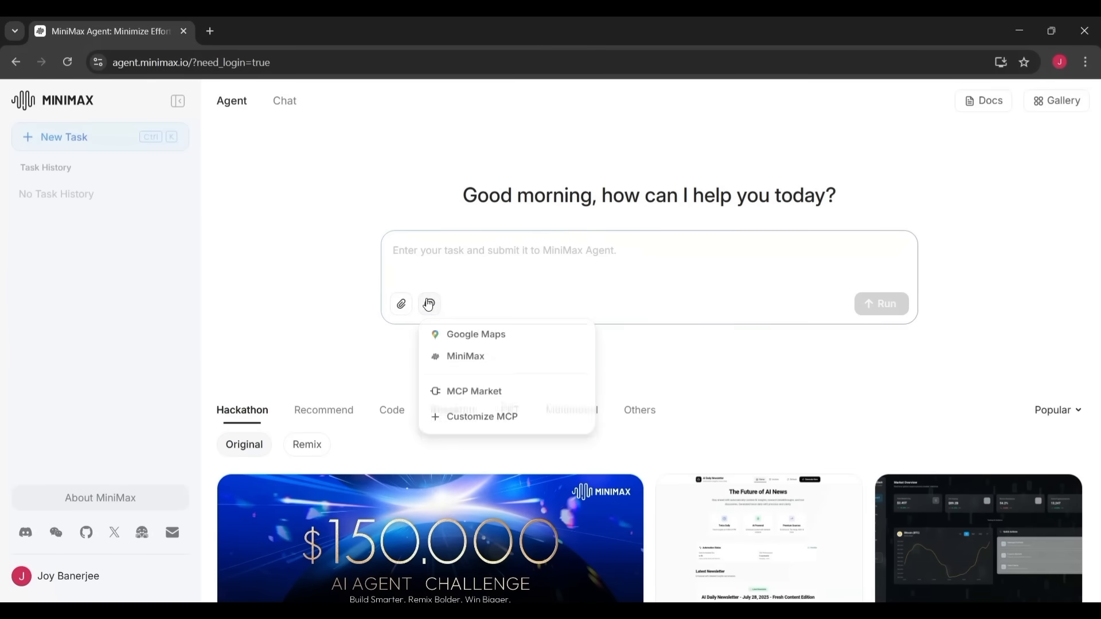
left_click(427, 303)
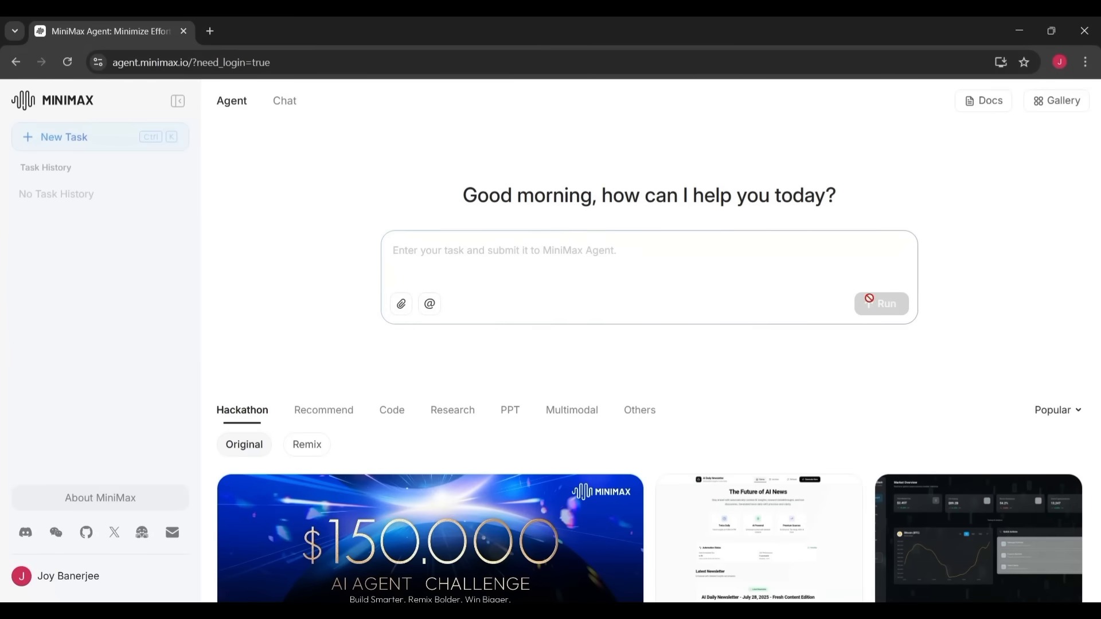
mouse_move(479, 251)
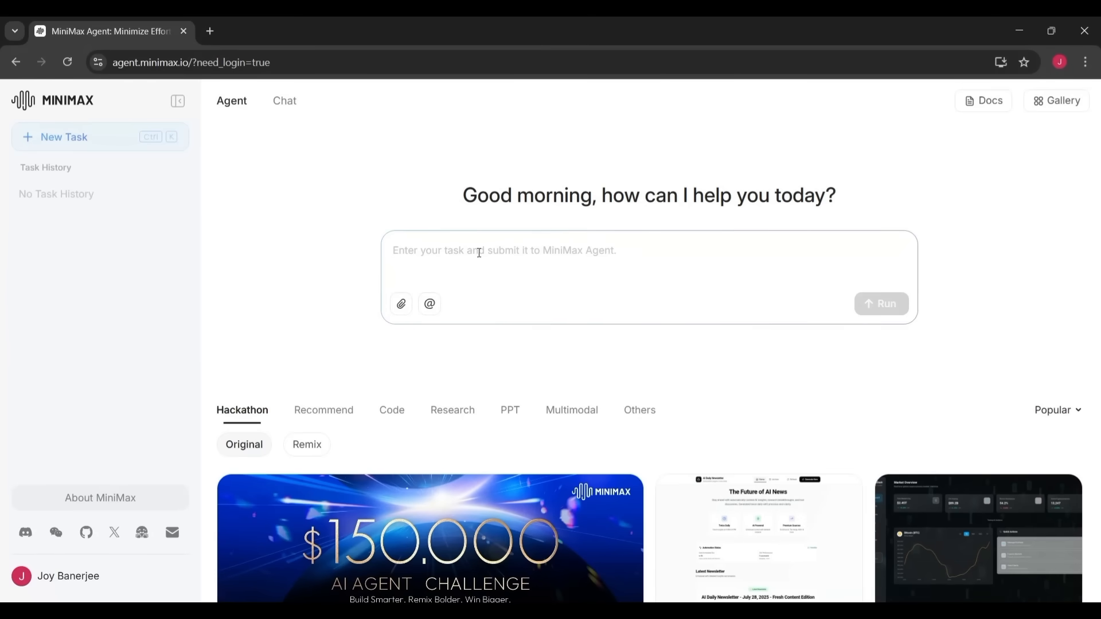
Draft the 3-slide PowerPoint prompt on MiniMax Agent benefits and open the Automated Daily AI Newsletter replay.
type("Create a 3-slide PowerPoint presentation explaining the benefits of using MiniMax Agent for small businesses.")
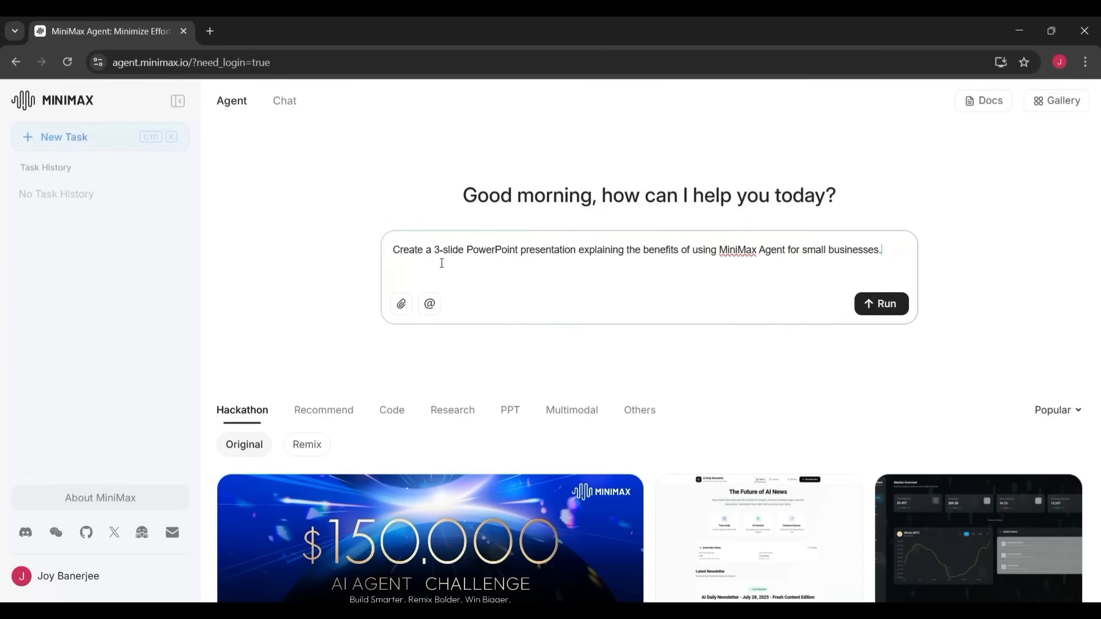
mouse_move(604, 267)
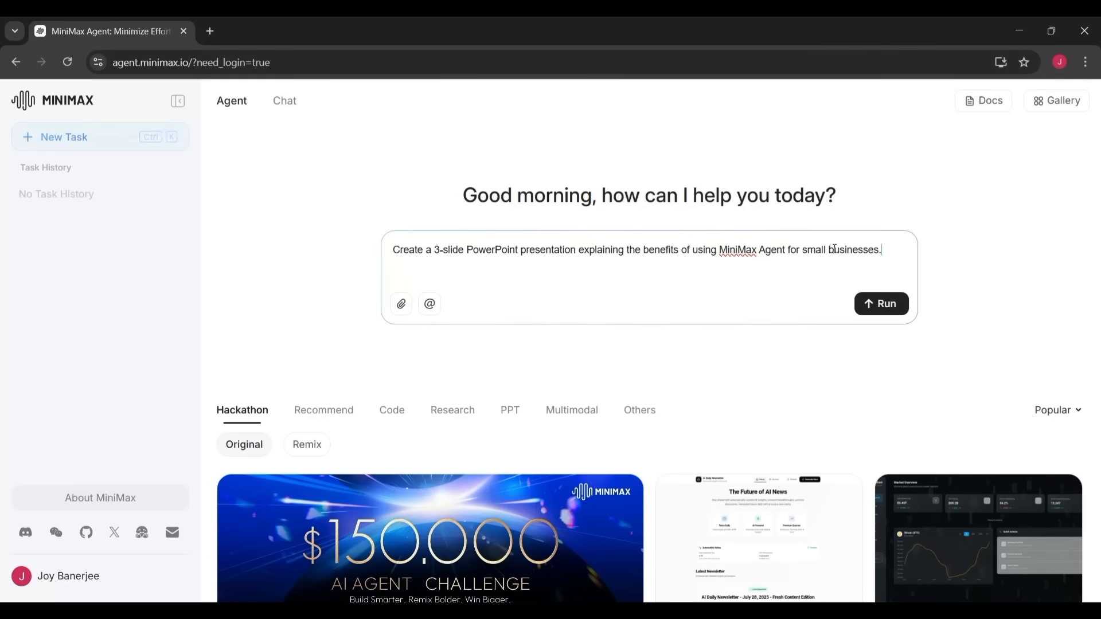
left_click(758, 539)
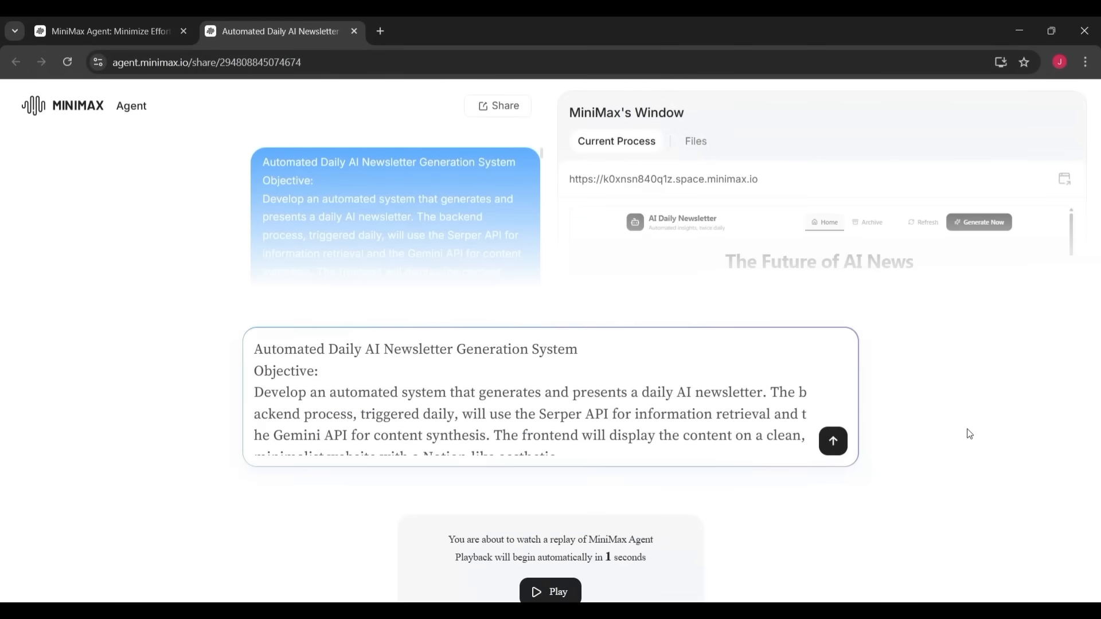
Play the replay, jump to its finished result, and open the deployed newsletter site in a new tab.
left_click(549, 592)
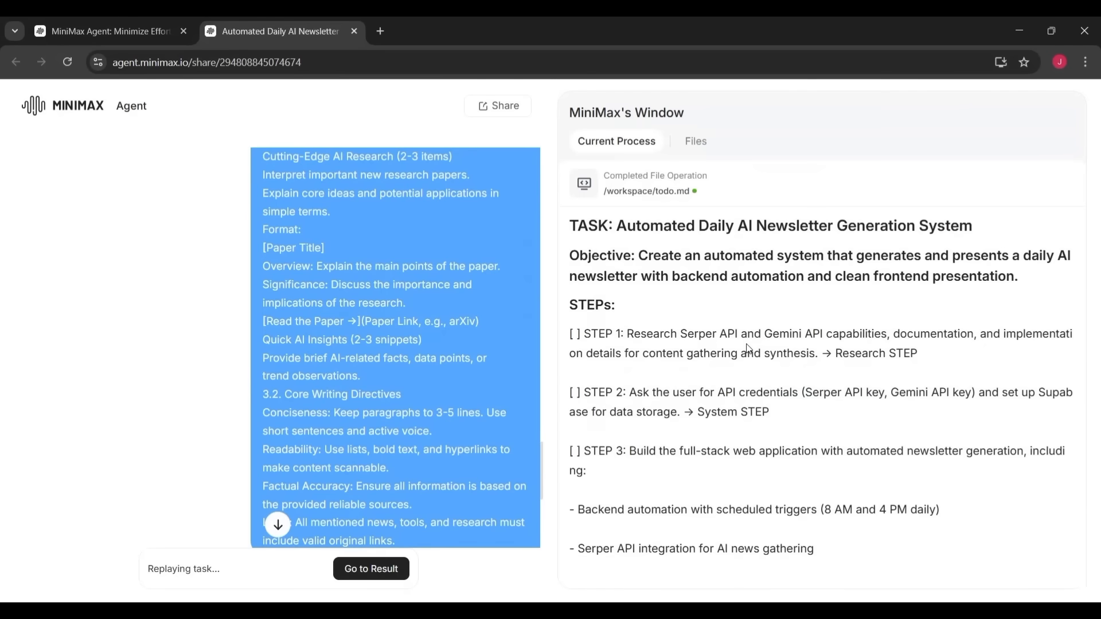
left_click(694, 141)
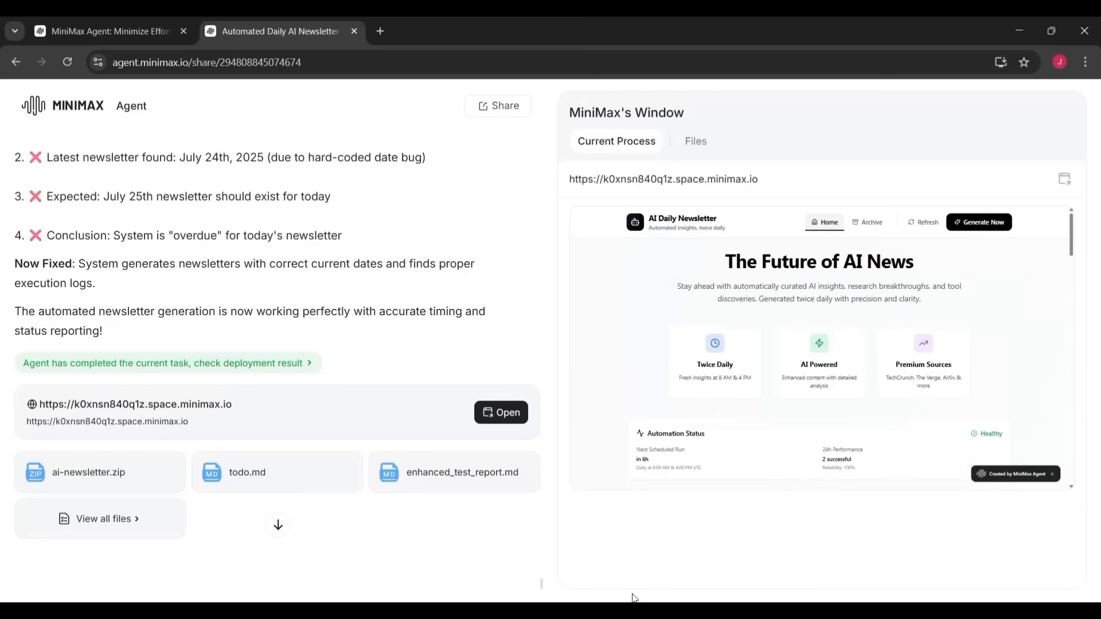
mouse_move(1071, 238)
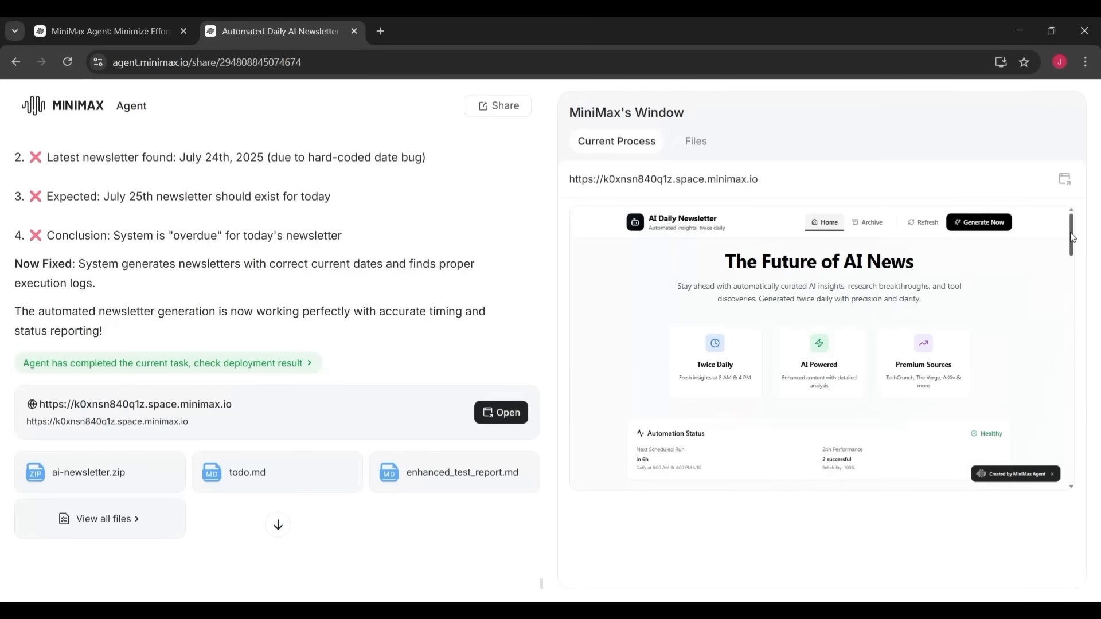
scroll("down", 3)
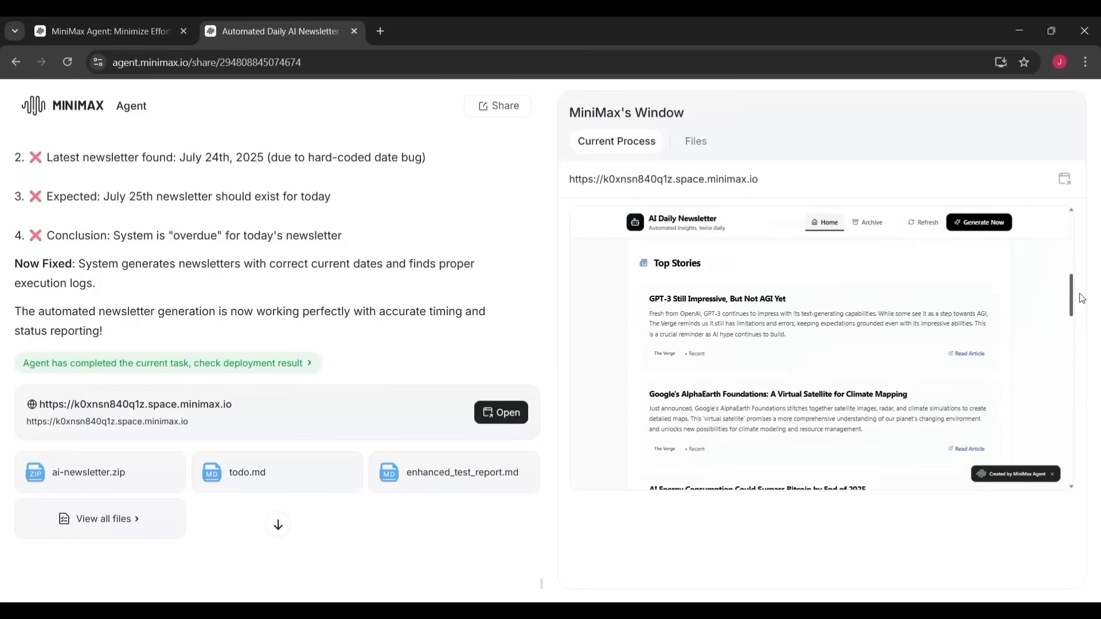
scroll("down", 3)
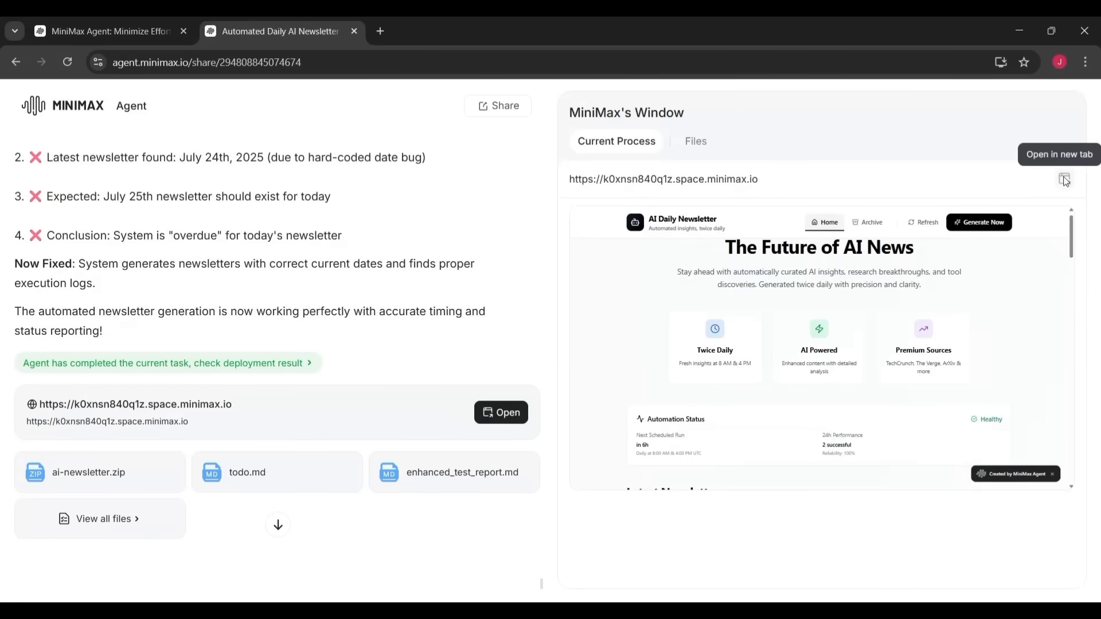
left_click(1064, 178)
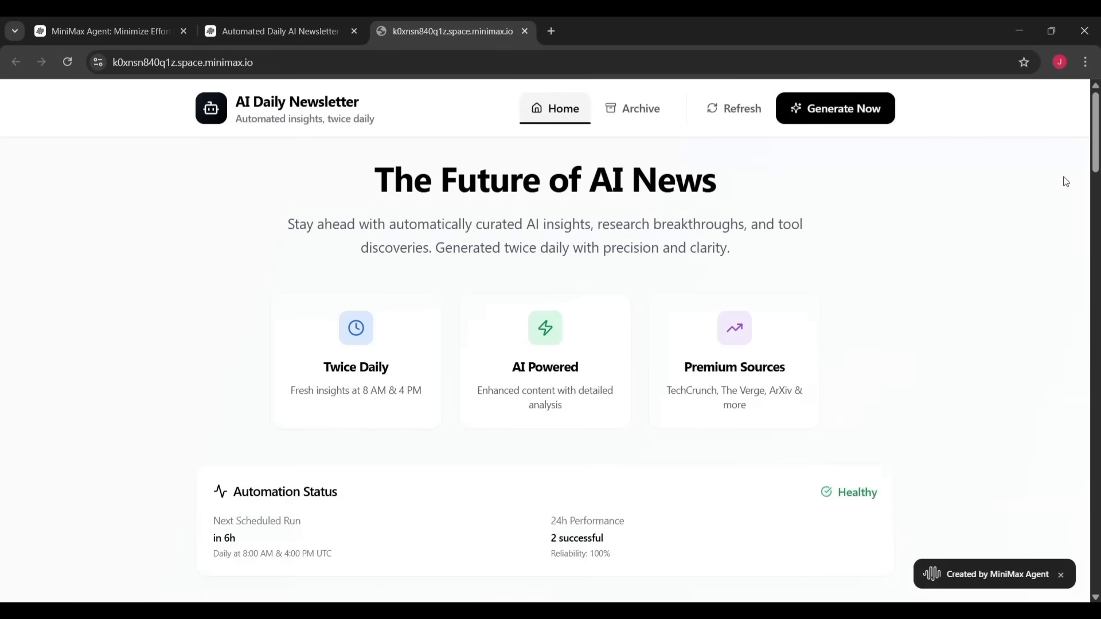
mouse_move(1041, 243)
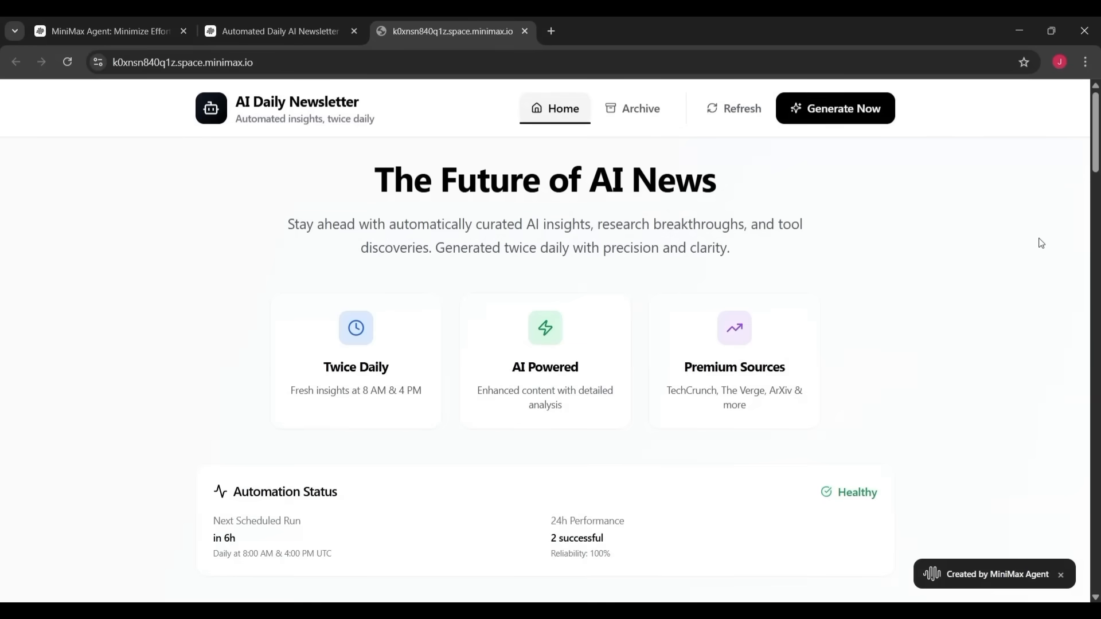
Read the latest edition's Top Stories, New AI Tools and Quick Insights down to the footer and back up.
scroll("down", 3)
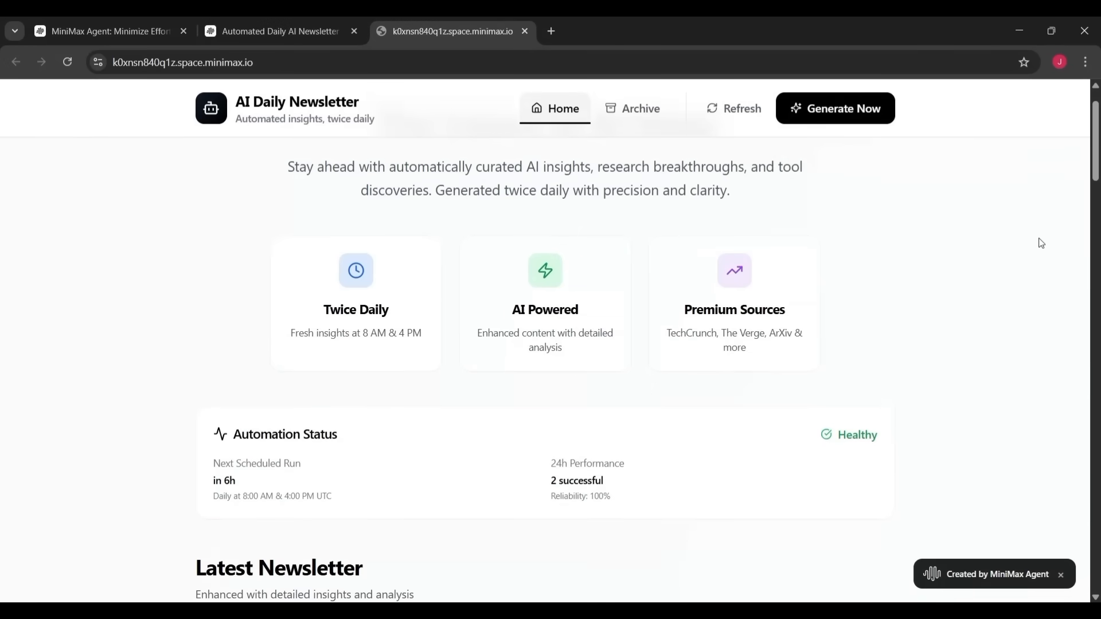
scroll("down", 3)
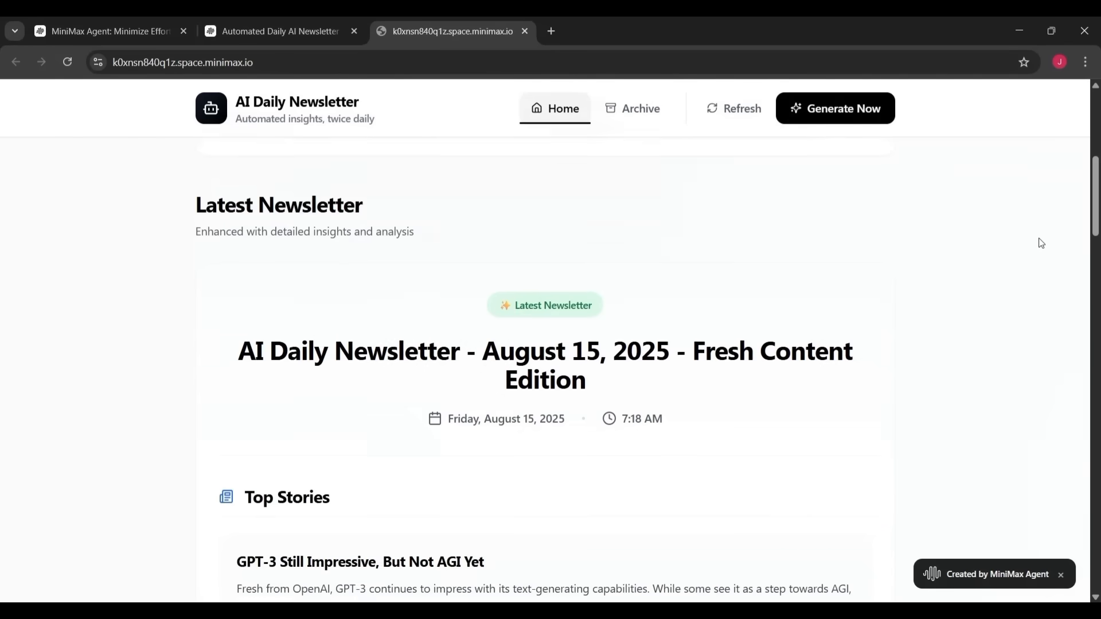
scroll("down", 3)
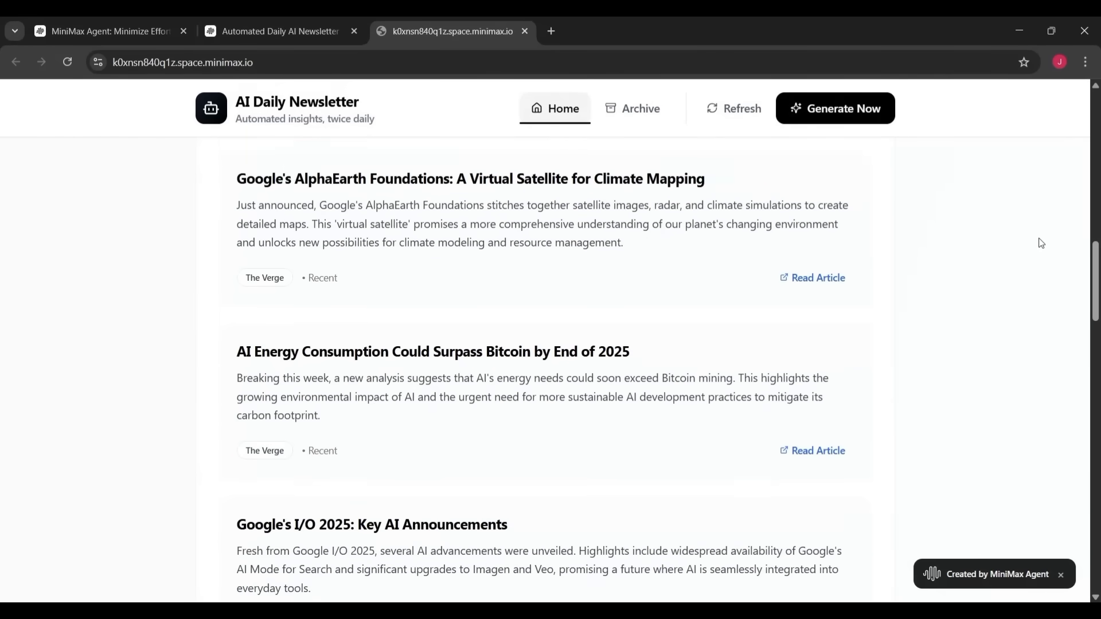
scroll("down", 3)
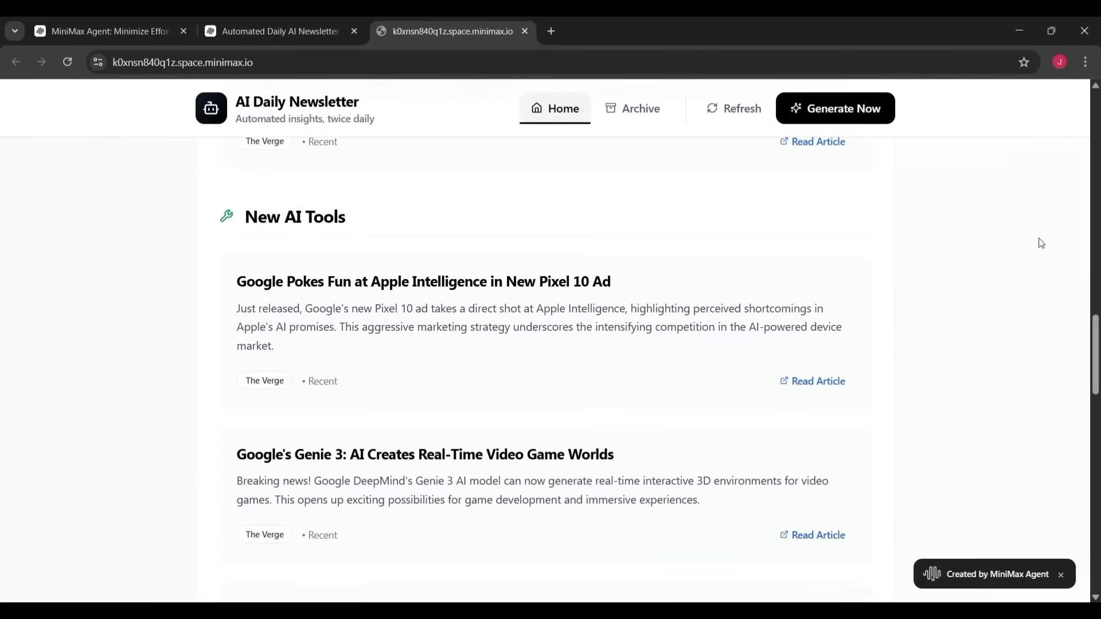
scroll("down", 3)
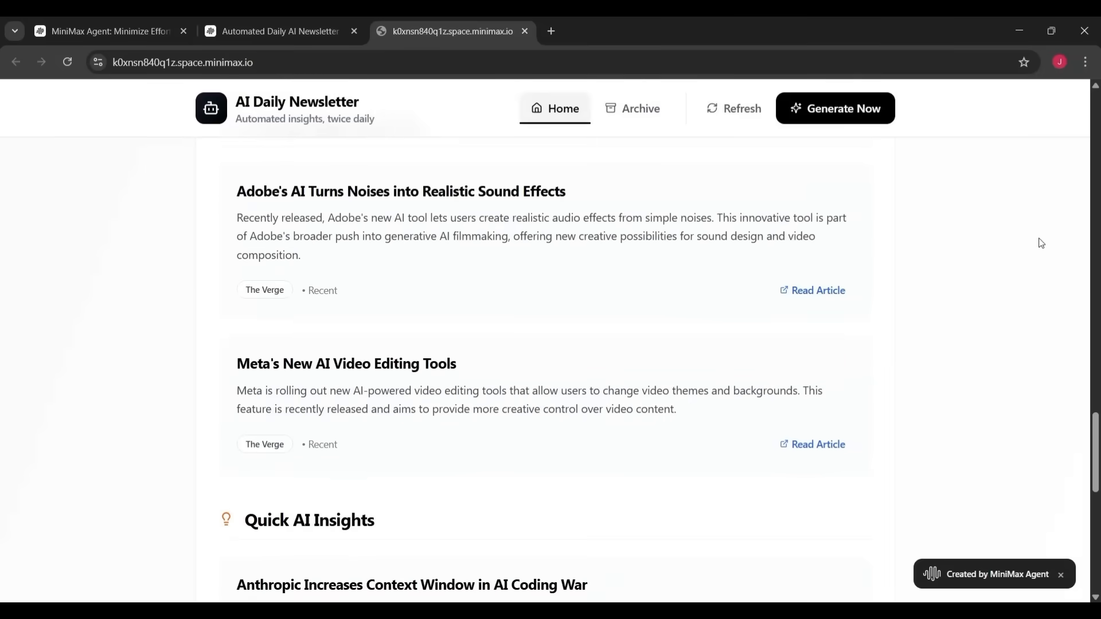
scroll("down", 3)
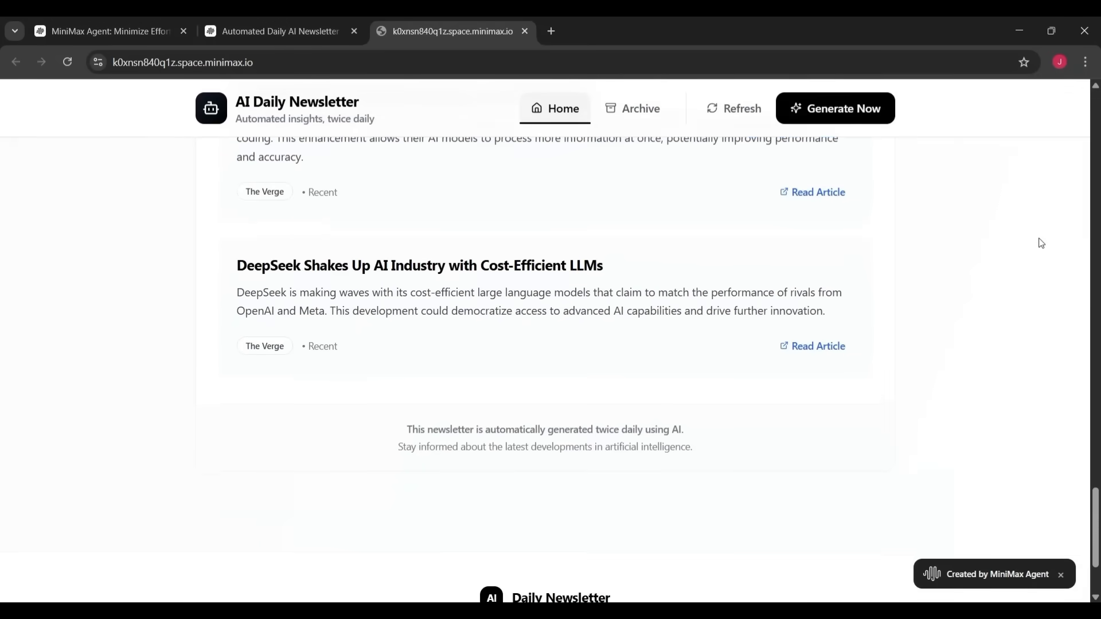
scroll("down", 3)
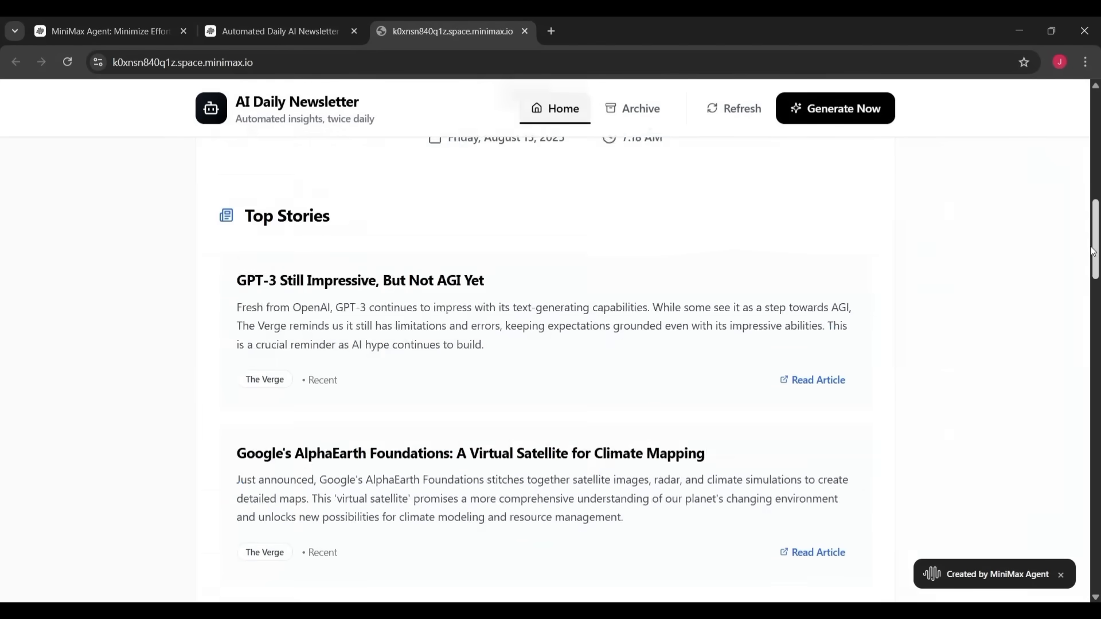
scroll("up", 3)
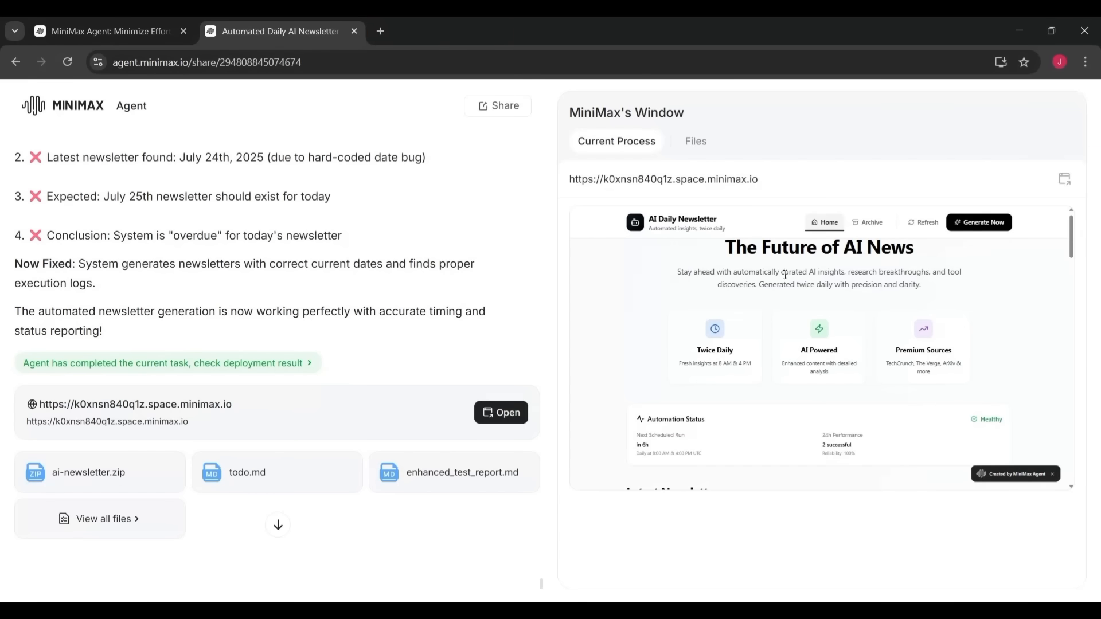
mouse_move(36, 110)
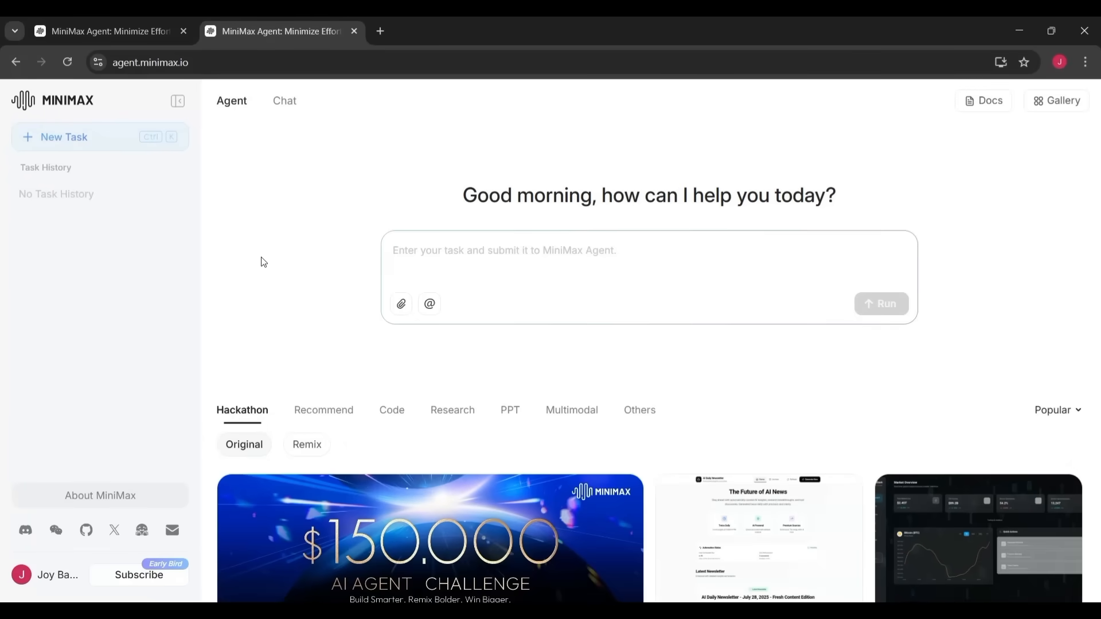
View the subscription plans: Basic at $19.00 and Pro at $69.00 per month.
left_click(139, 575)
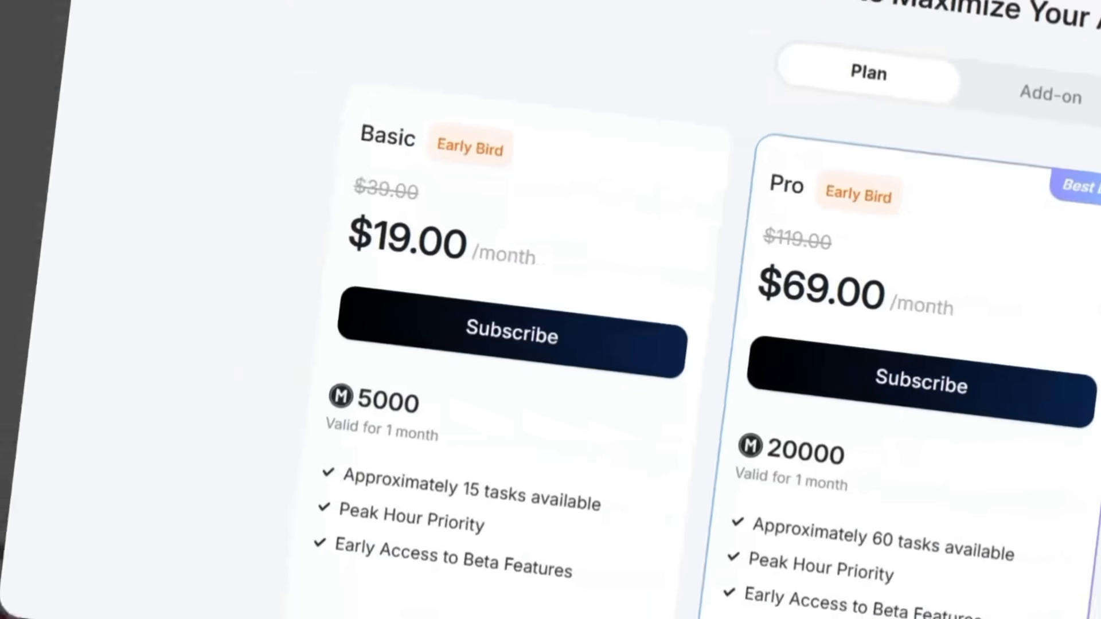